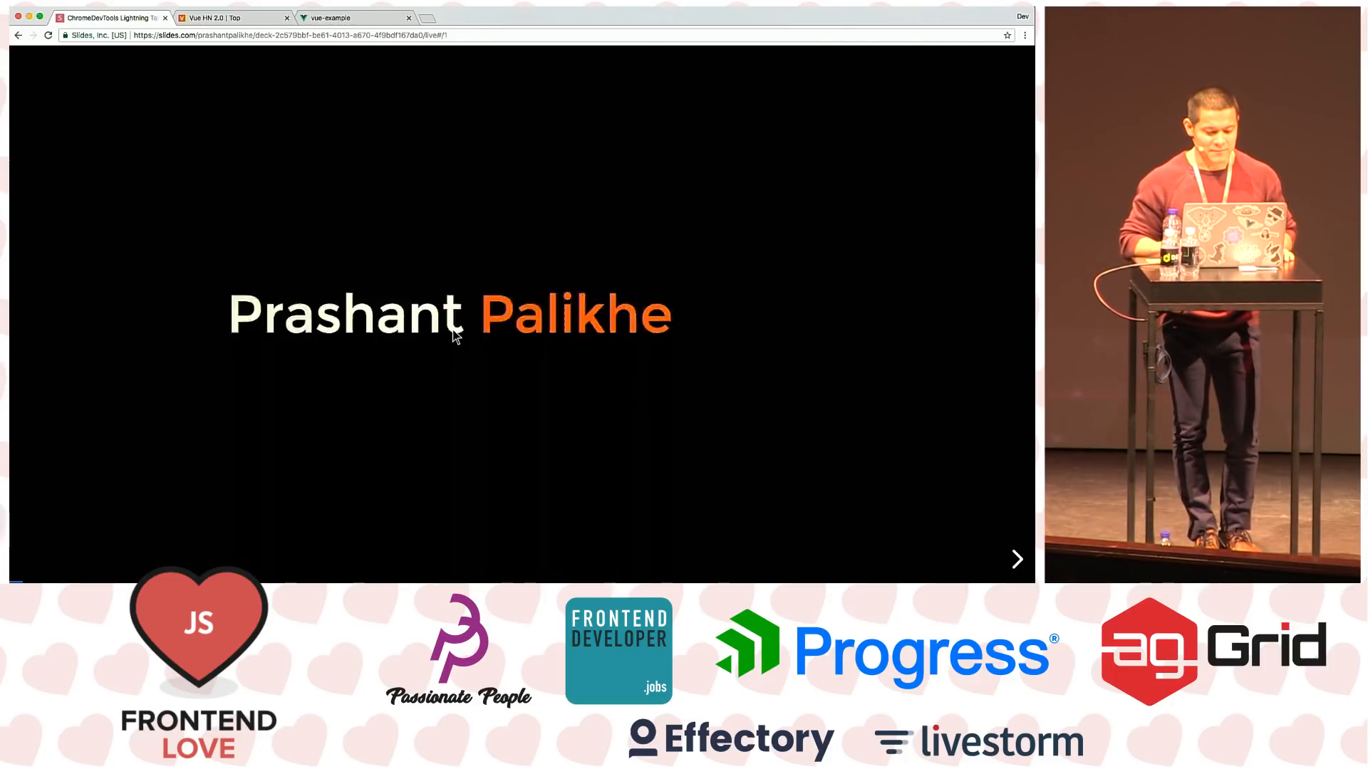
Advance the deck two slides, past FRONTMEN, to the Chrome DevTools slide
left_click(1015, 559)
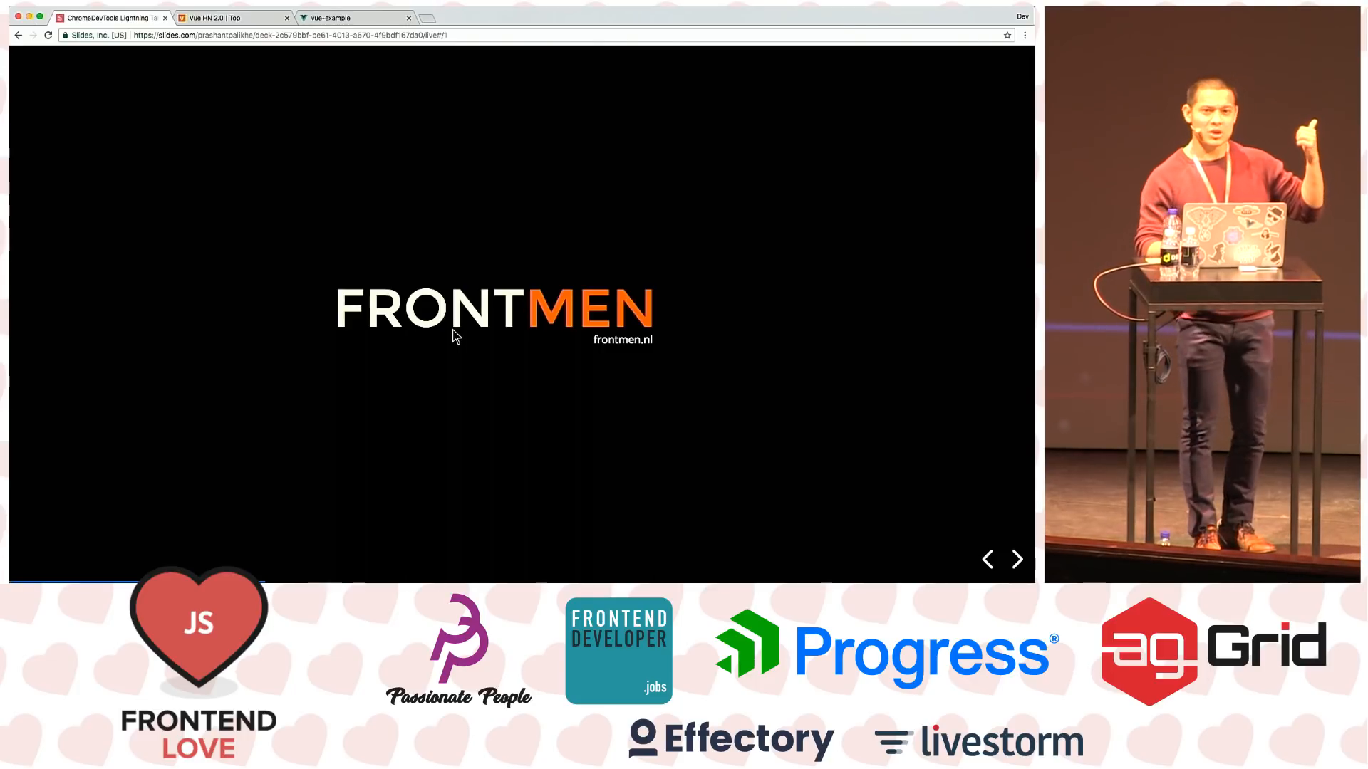
left_click(1017, 560)
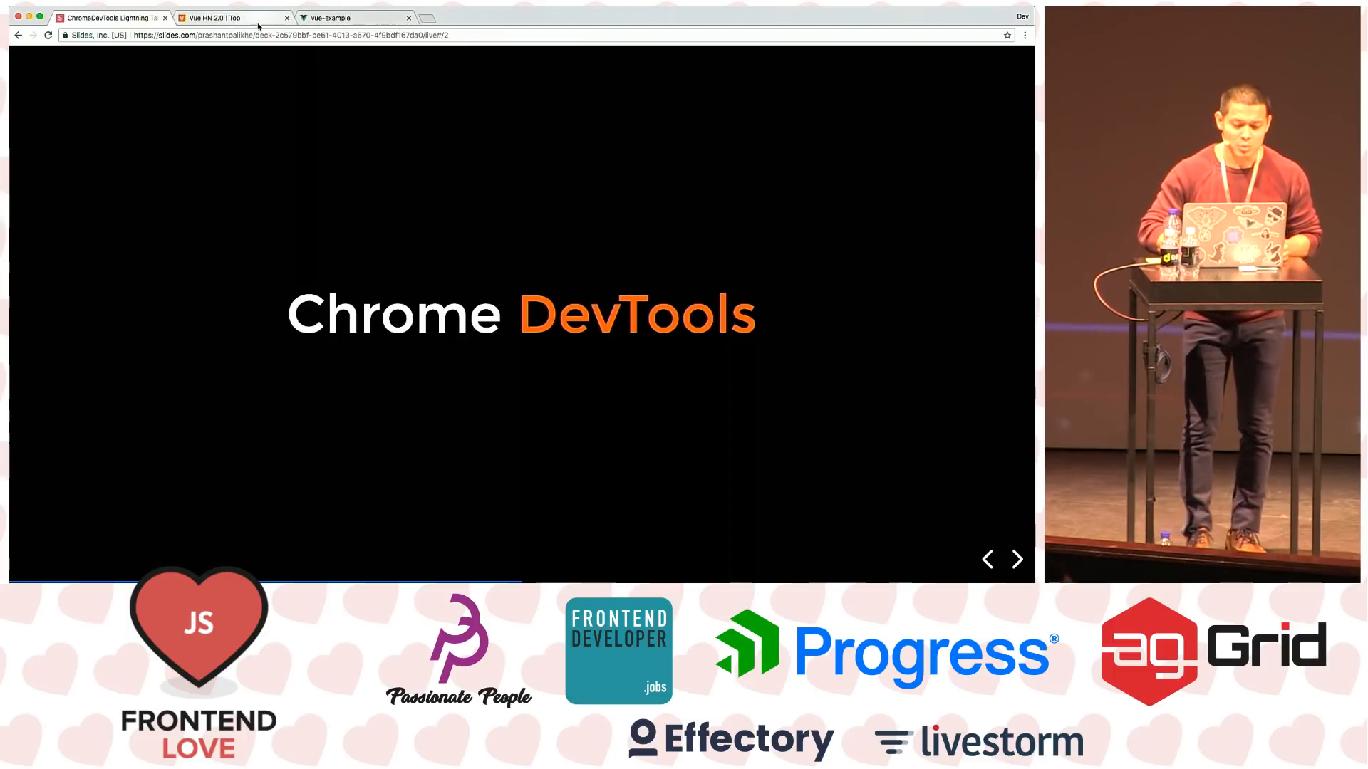
On the Vue HN tab, show the phone frame around the emulated Nexus 5X
left_click(353, 17)
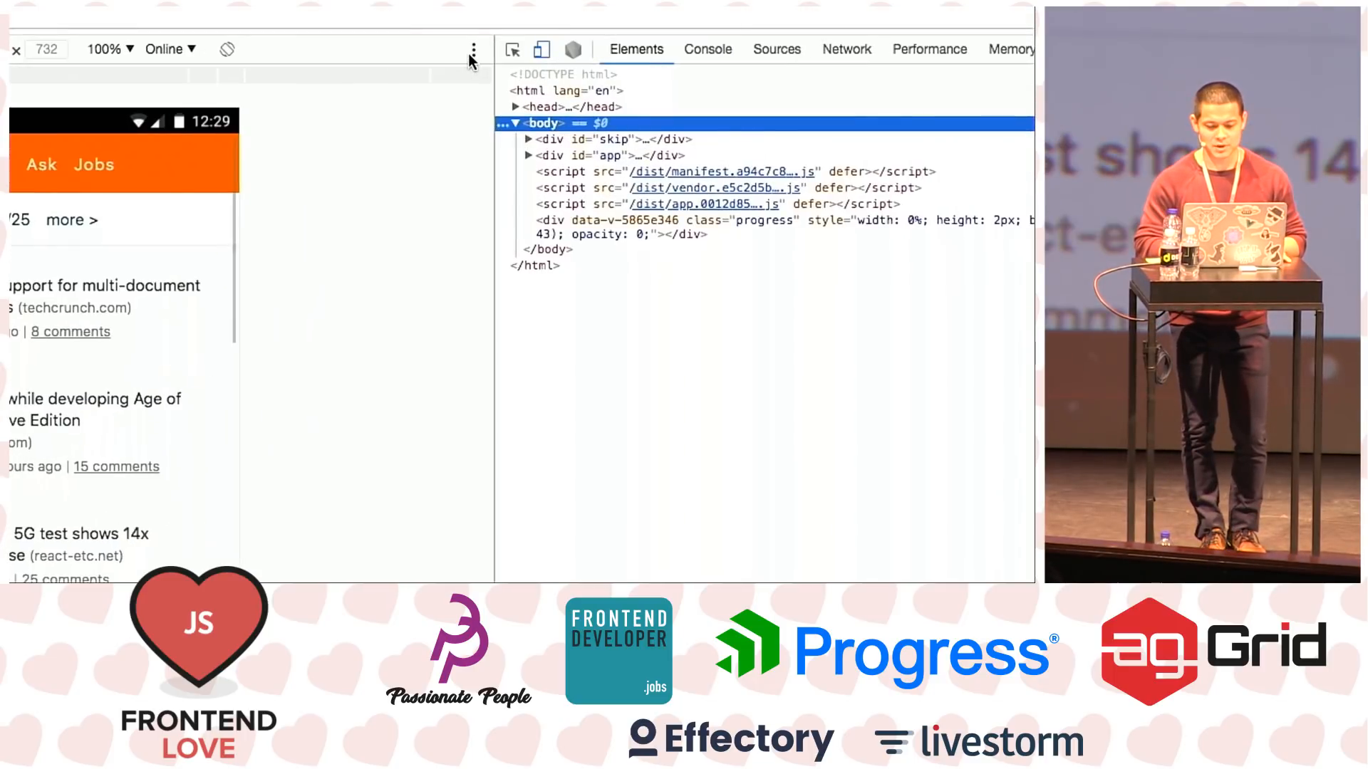
left_click(471, 52)
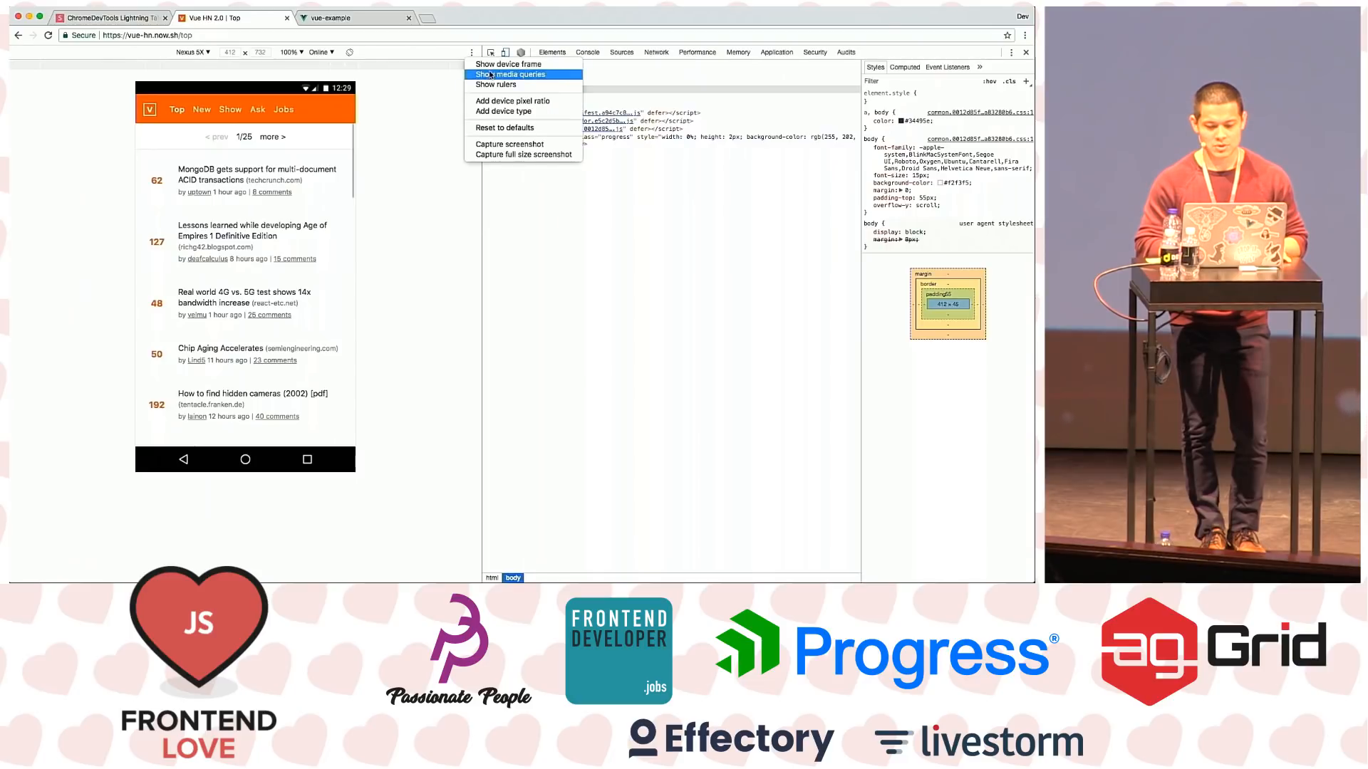
left_click(508, 63)
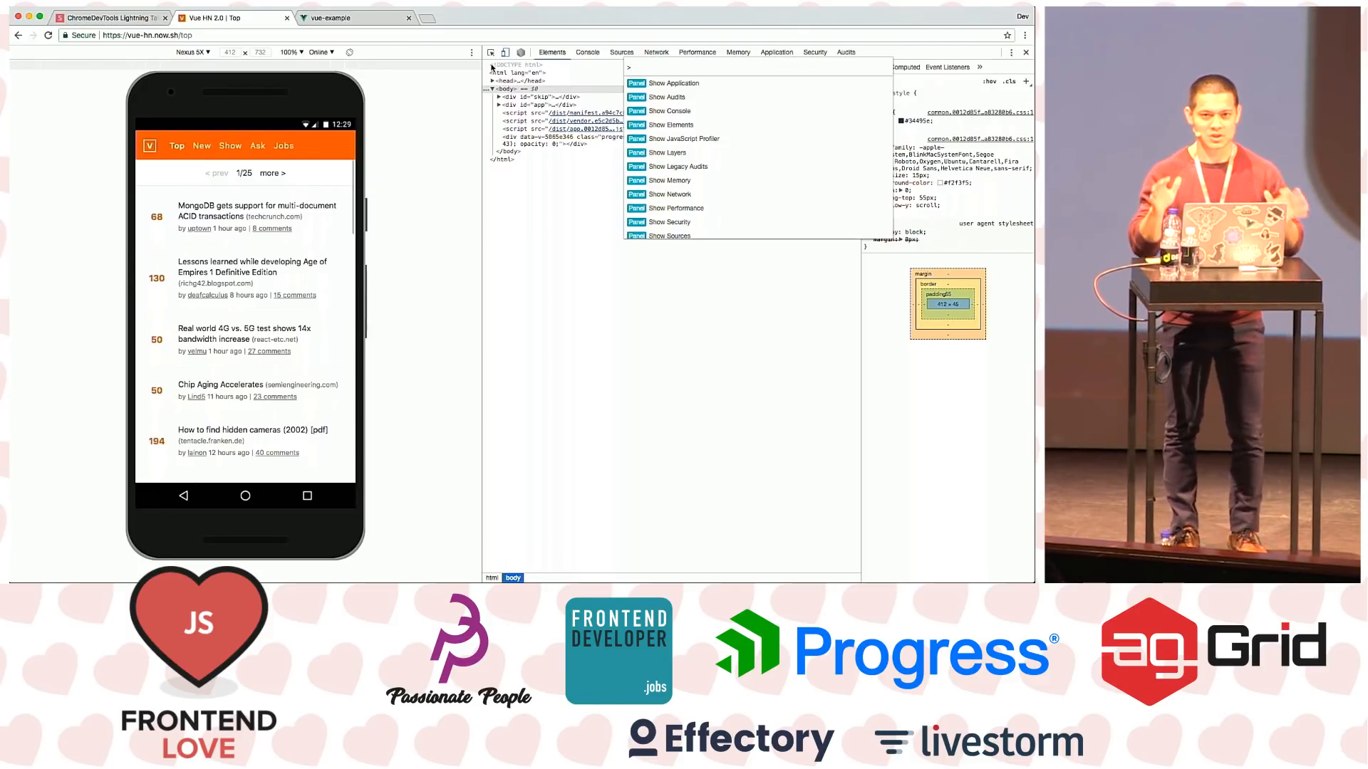
Run Capture screenshot from the 'capt' command search and dismiss the download notice
type("capt")
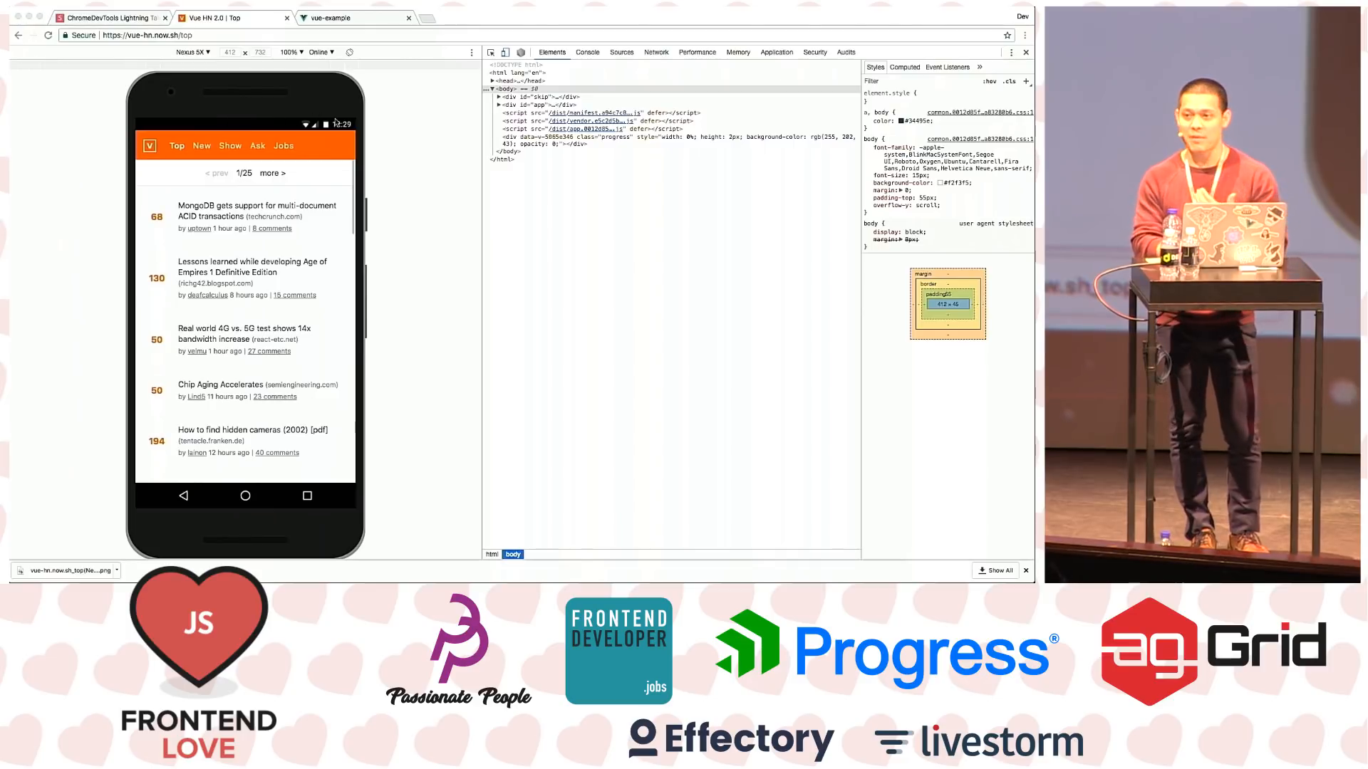
left_click(1026, 571)
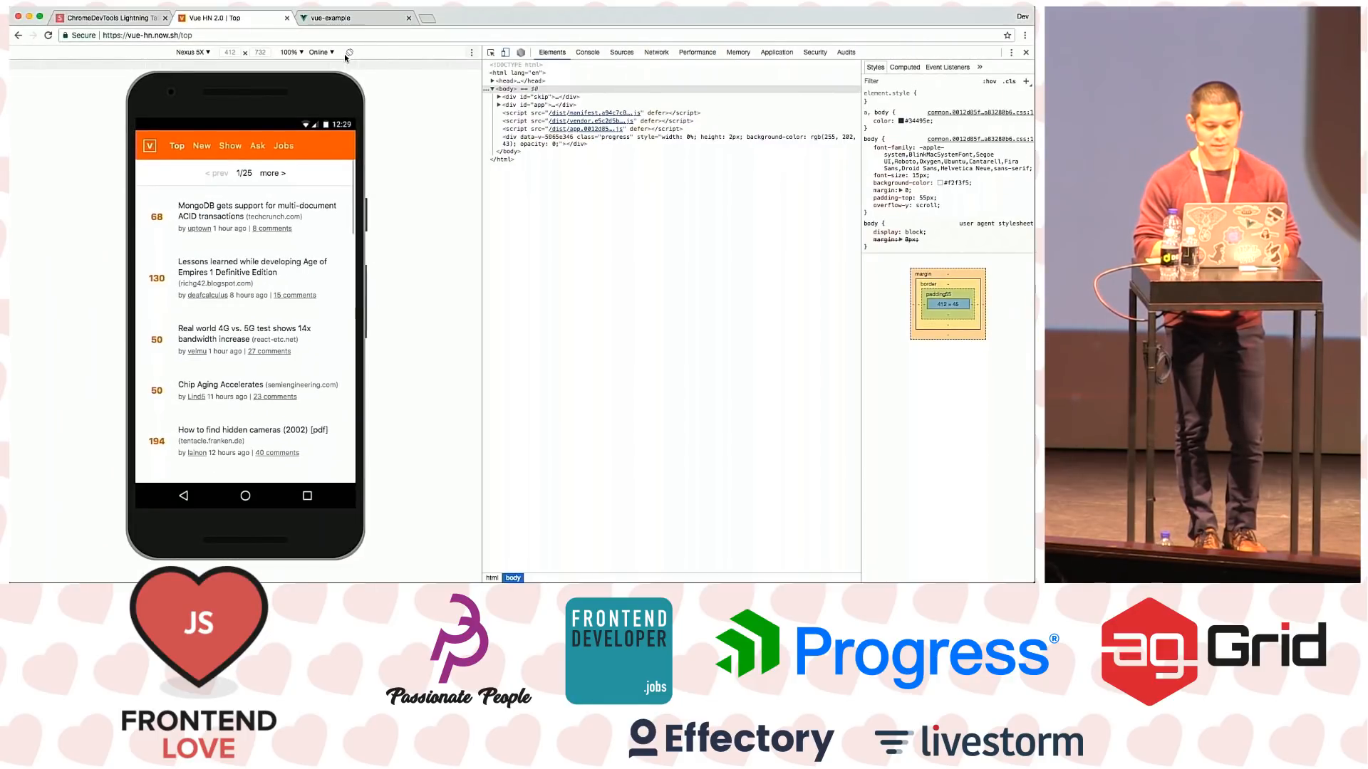
Emulate Portrait with on-screen keyboard, then switch the device to Responsive
left_click(348, 52)
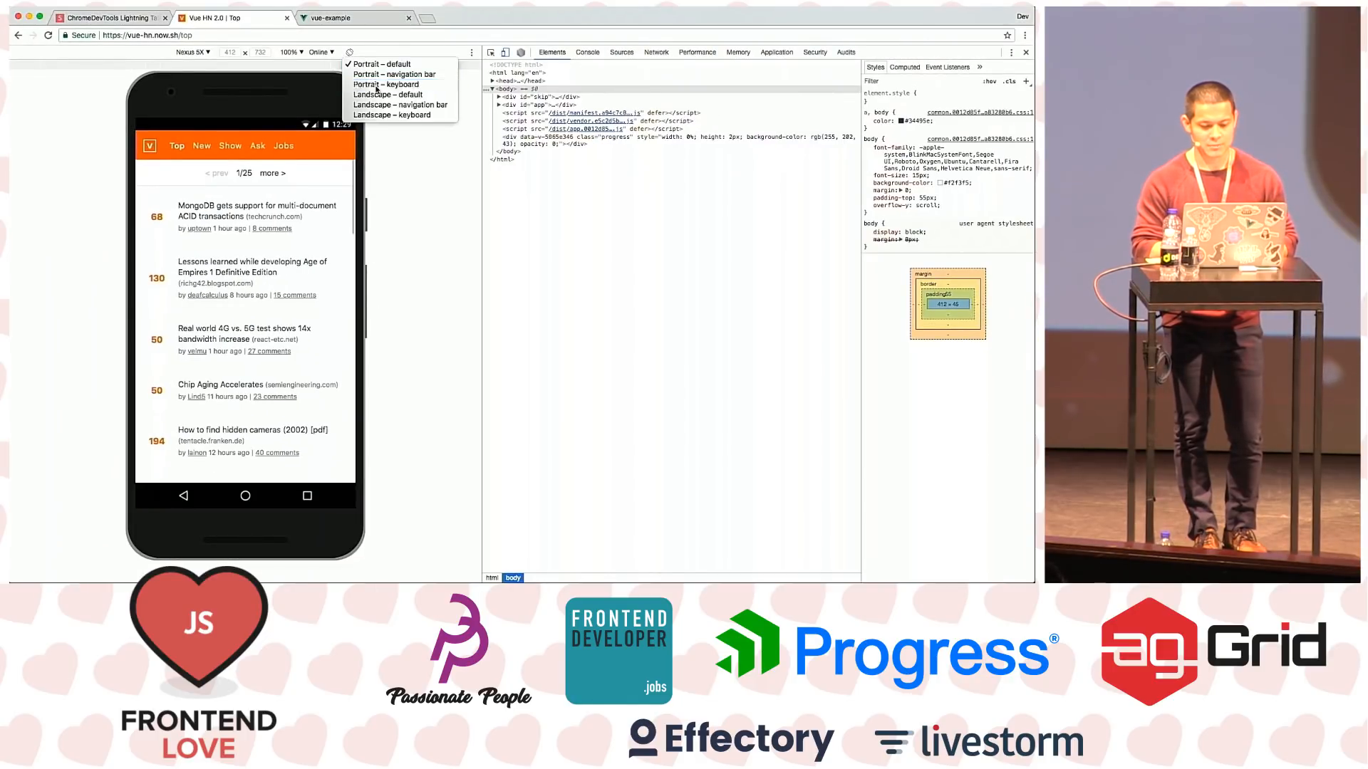
left_click(385, 84)
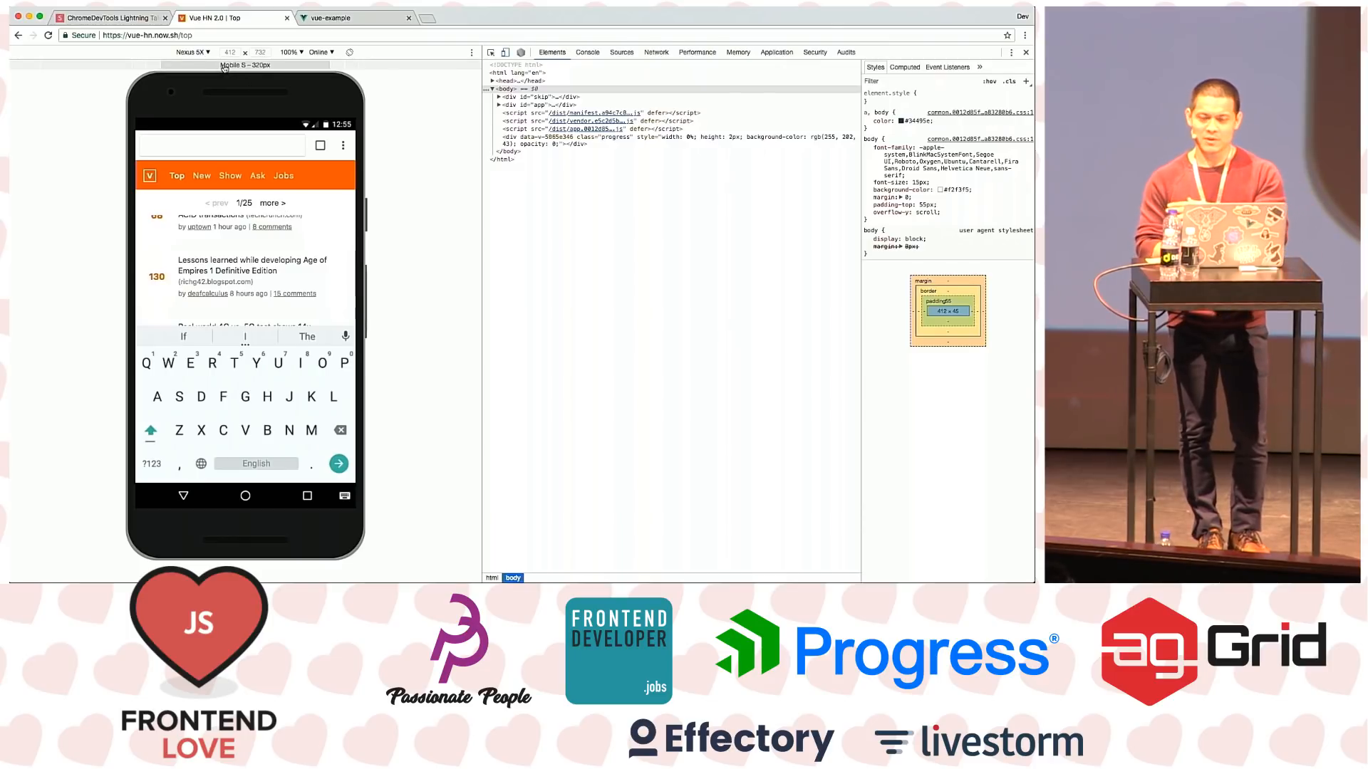
left_click(183, 52)
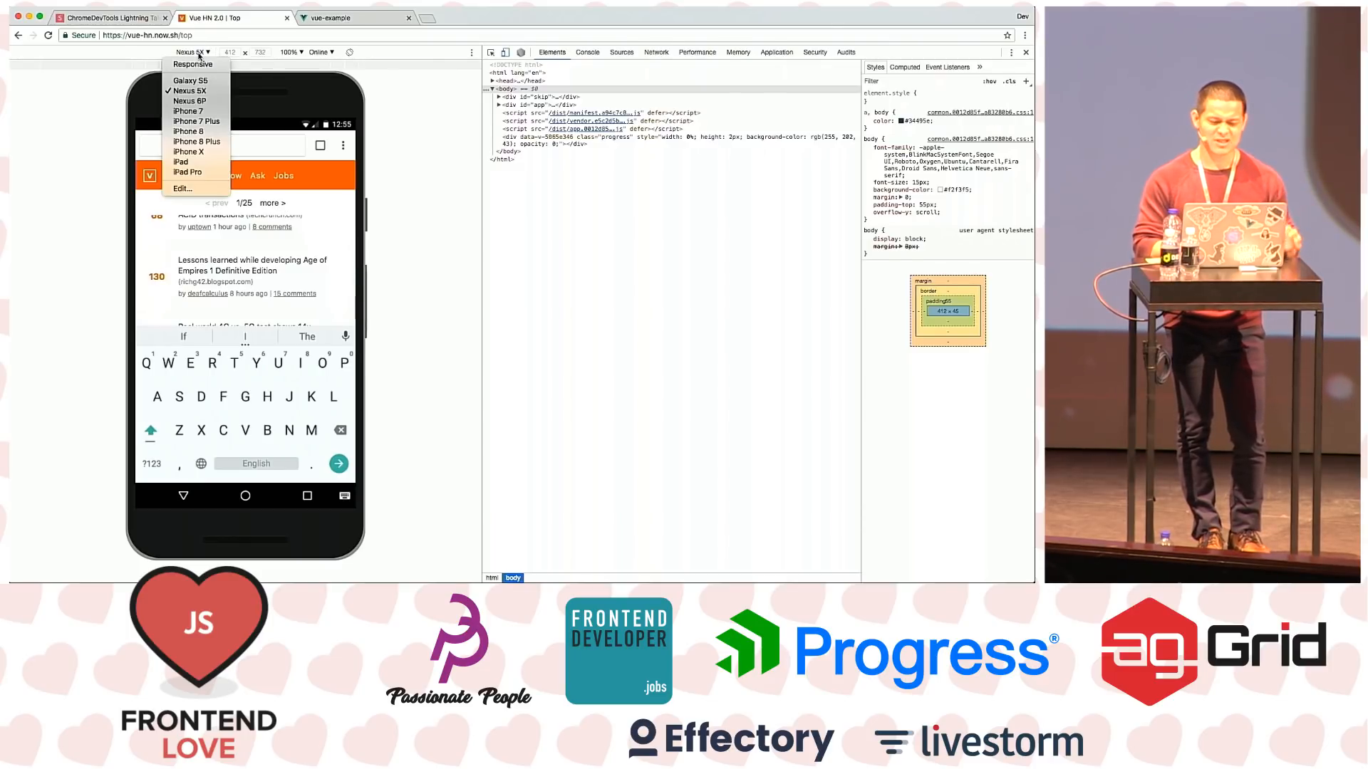
mouse_move(193, 63)
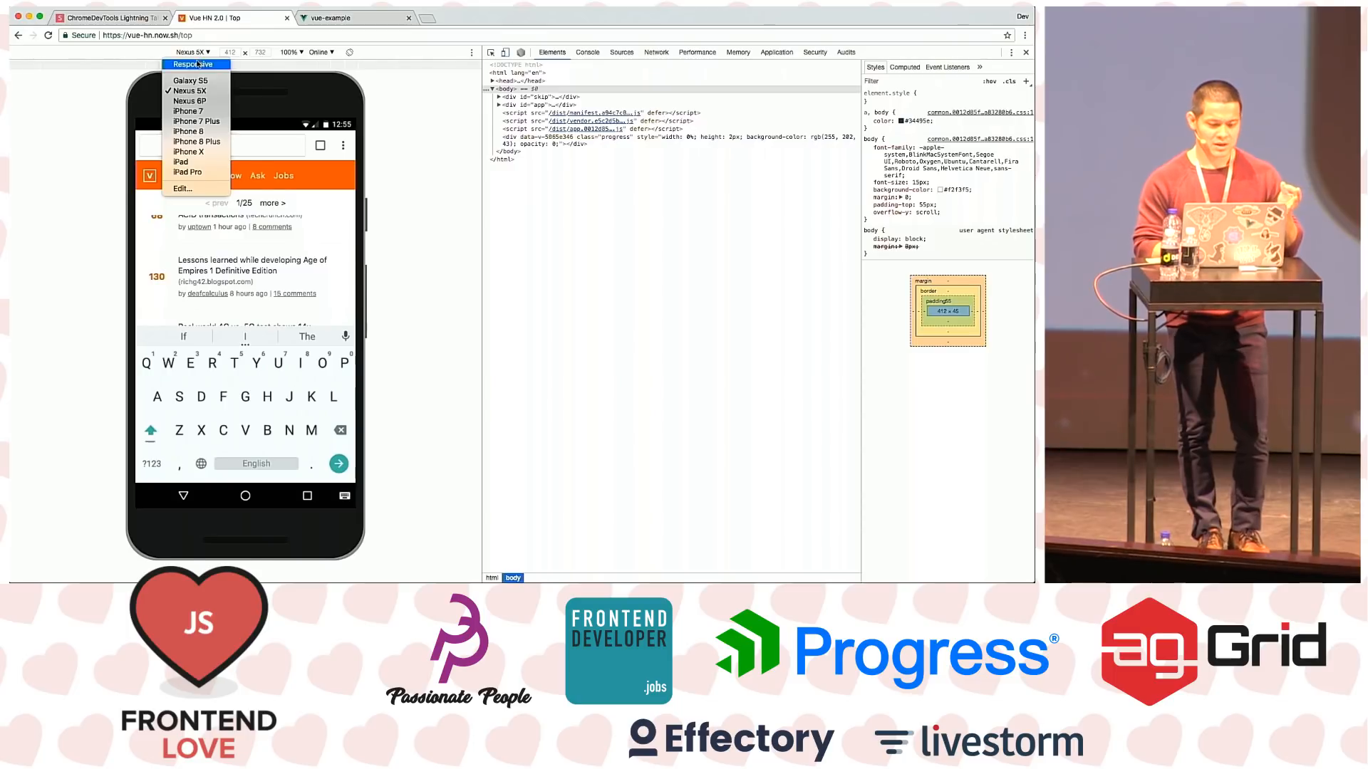
left_click(194, 63)
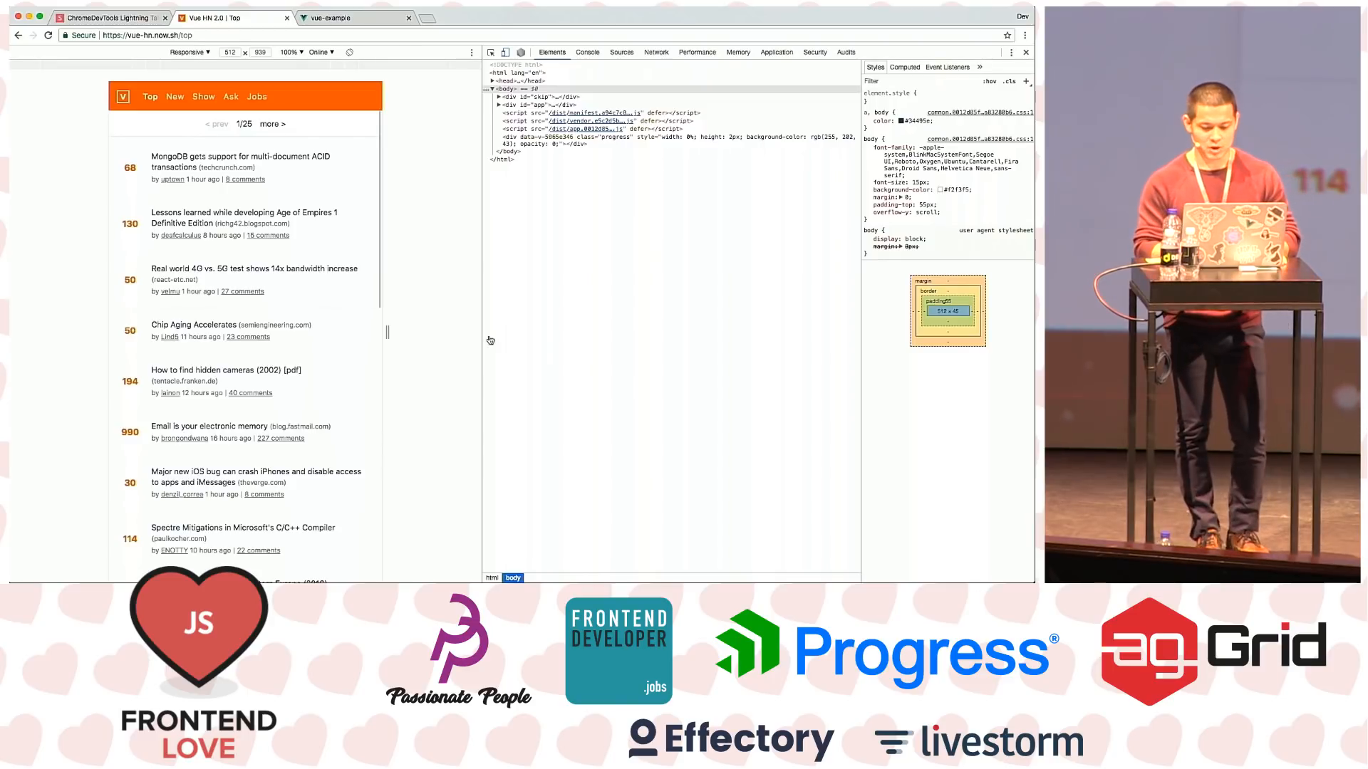
Open DevTools Settings on the Preferences page
left_click(725, 51)
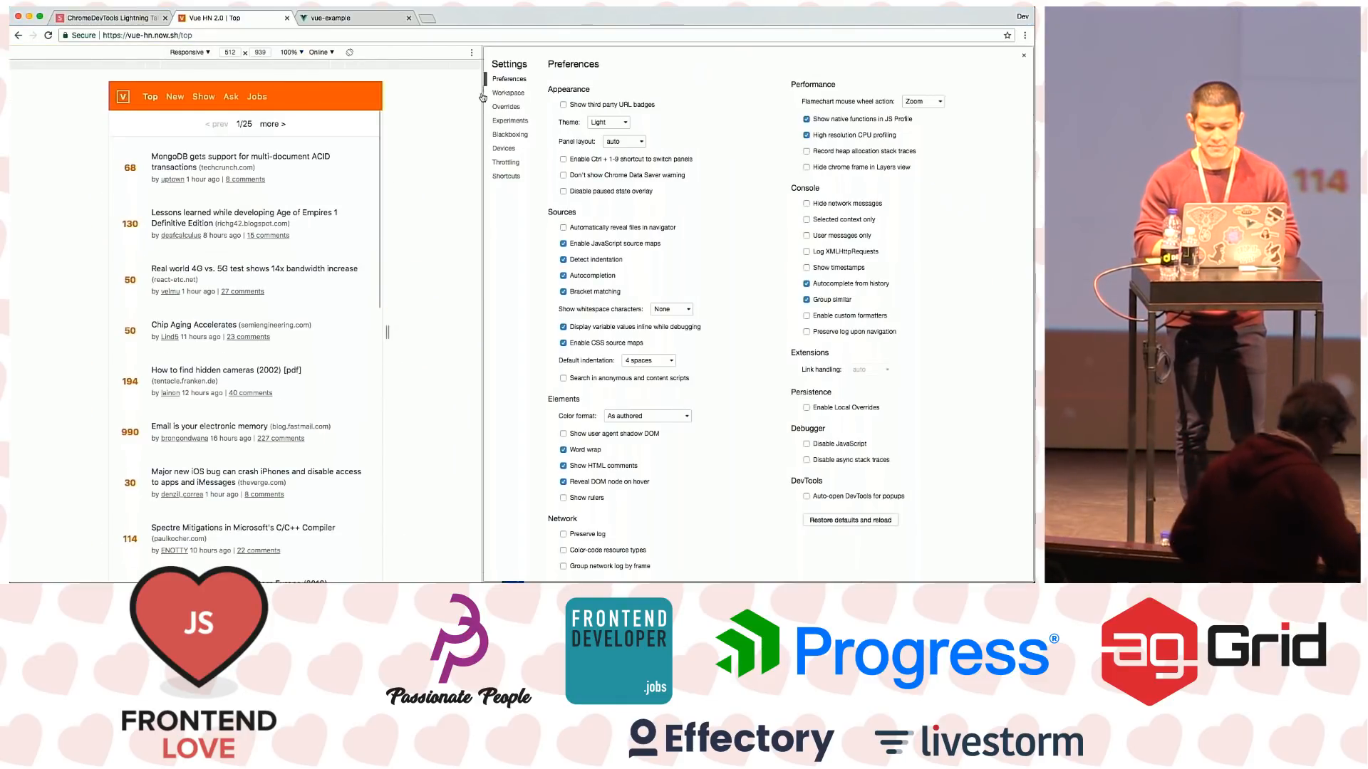
View the Workspace folder settings
left_click(509, 121)
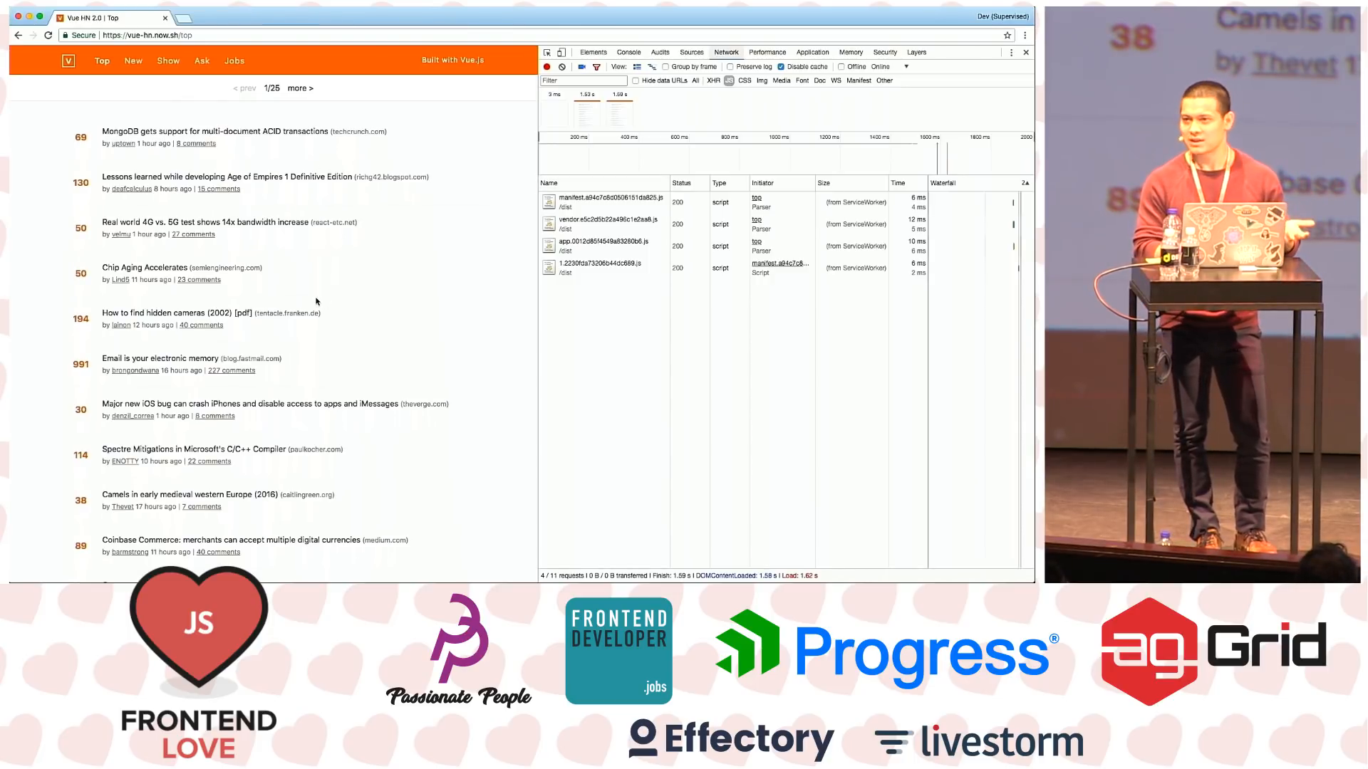
mouse_move(565, 249)
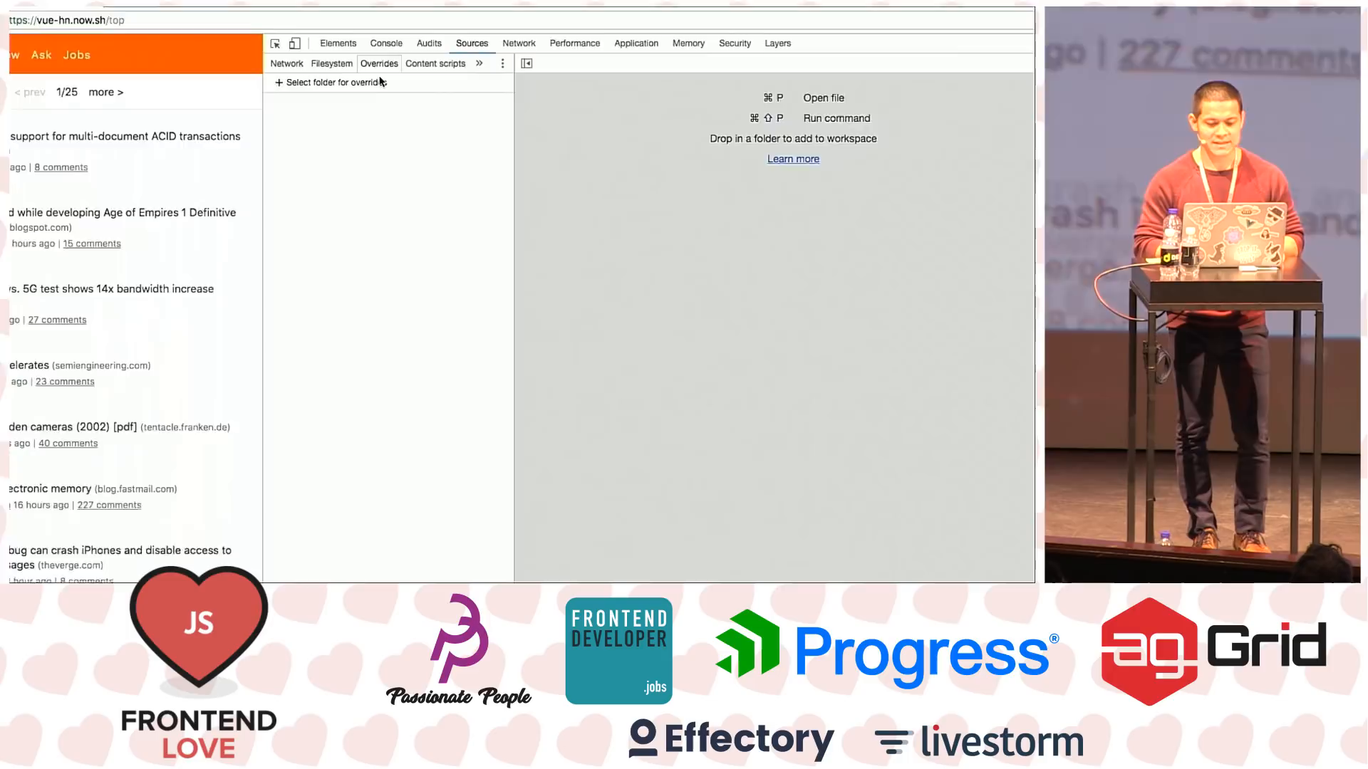
Select FDL overrides as the local overrides folder and allow access to it
left_click(329, 82)
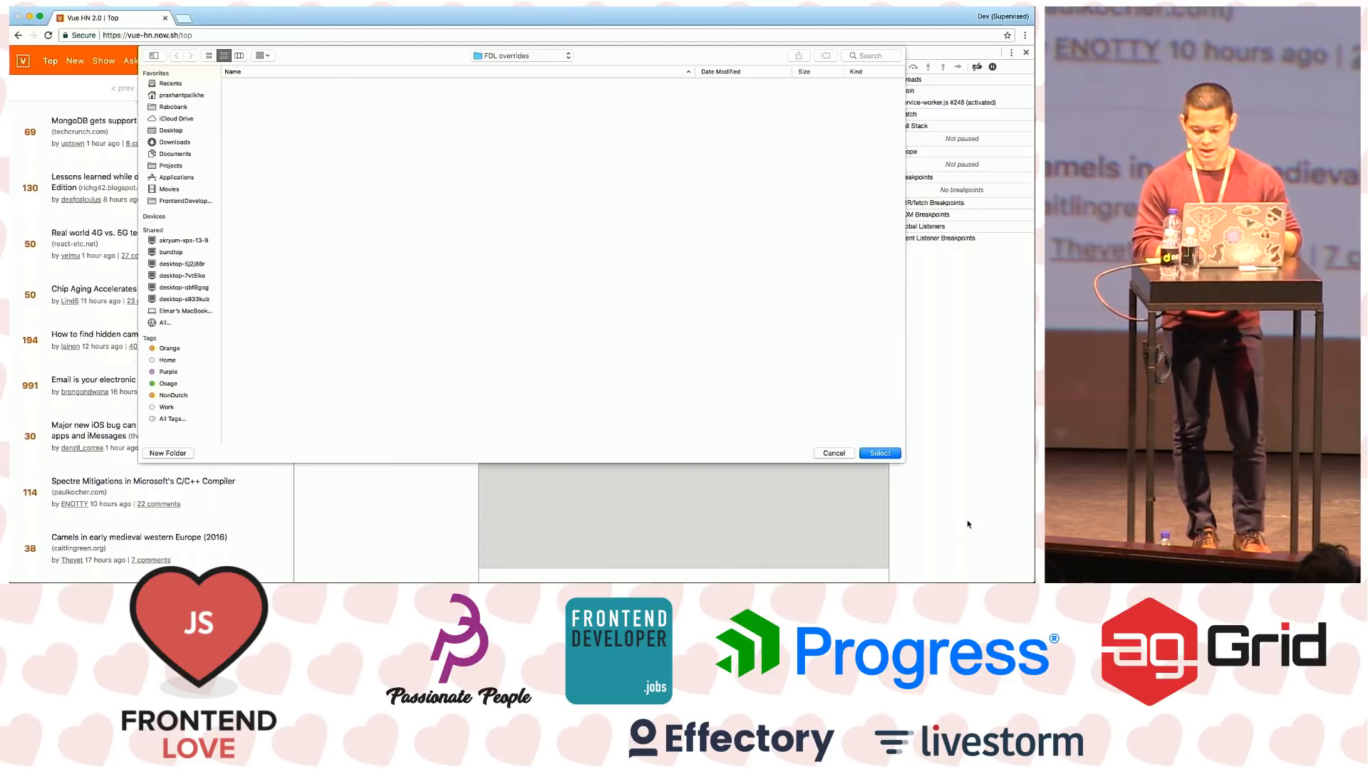
left_click(879, 453)
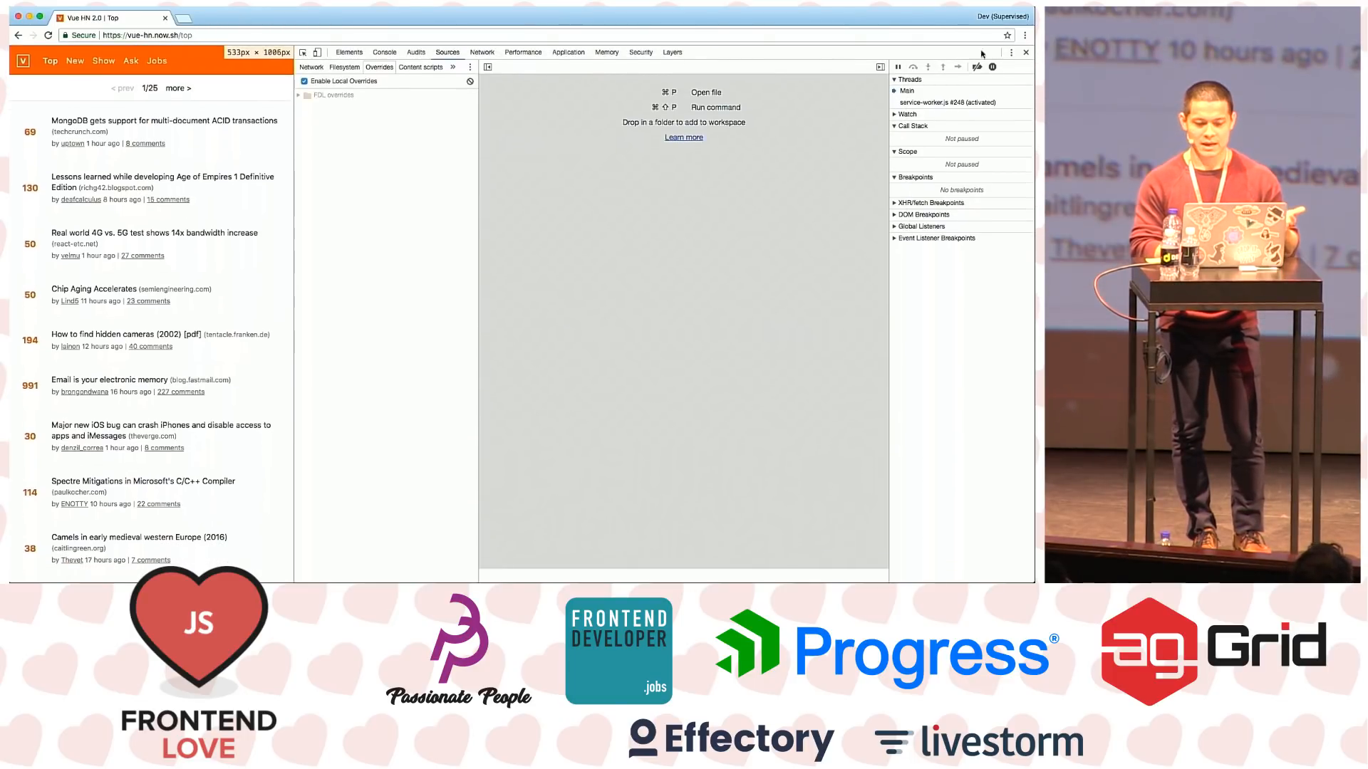
left_click(482, 51)
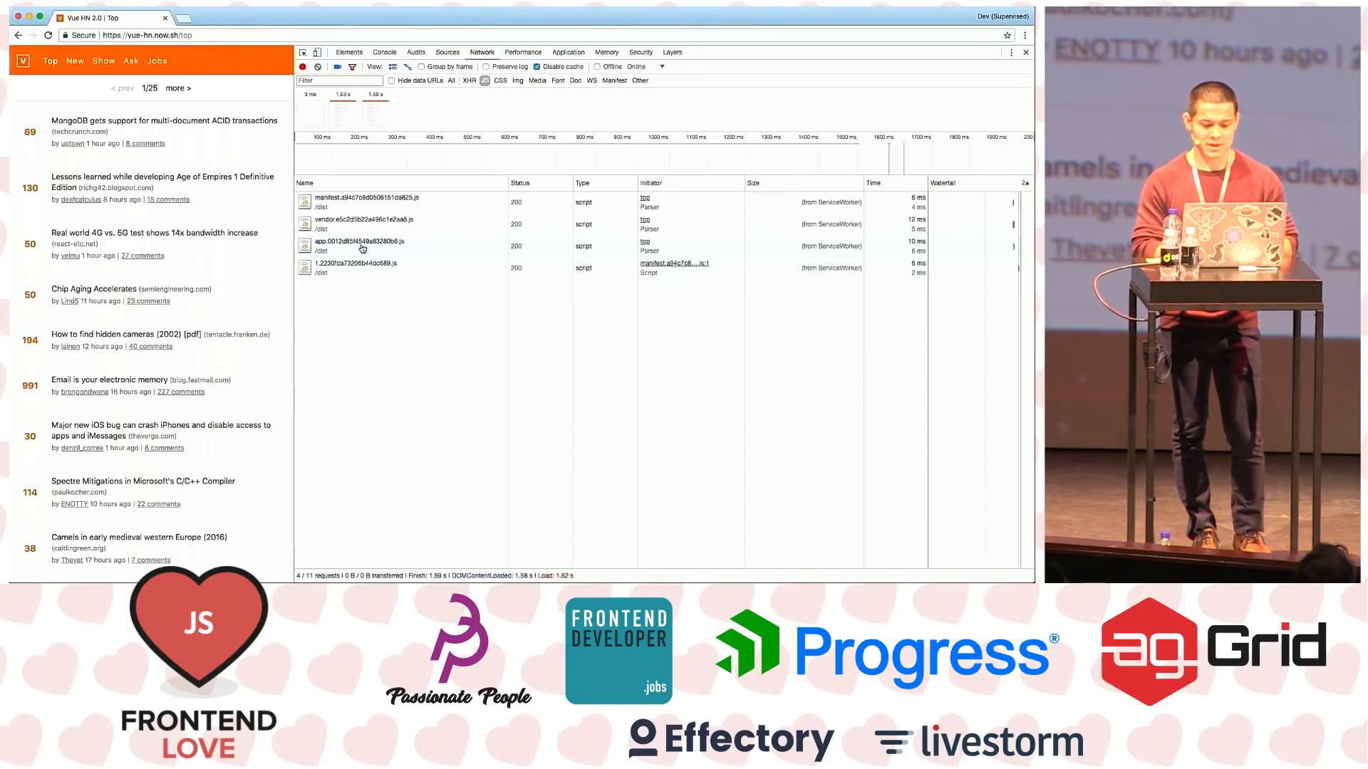
Save the app.*.js request for overrides and type alert(1); into it
right_click(362, 245)
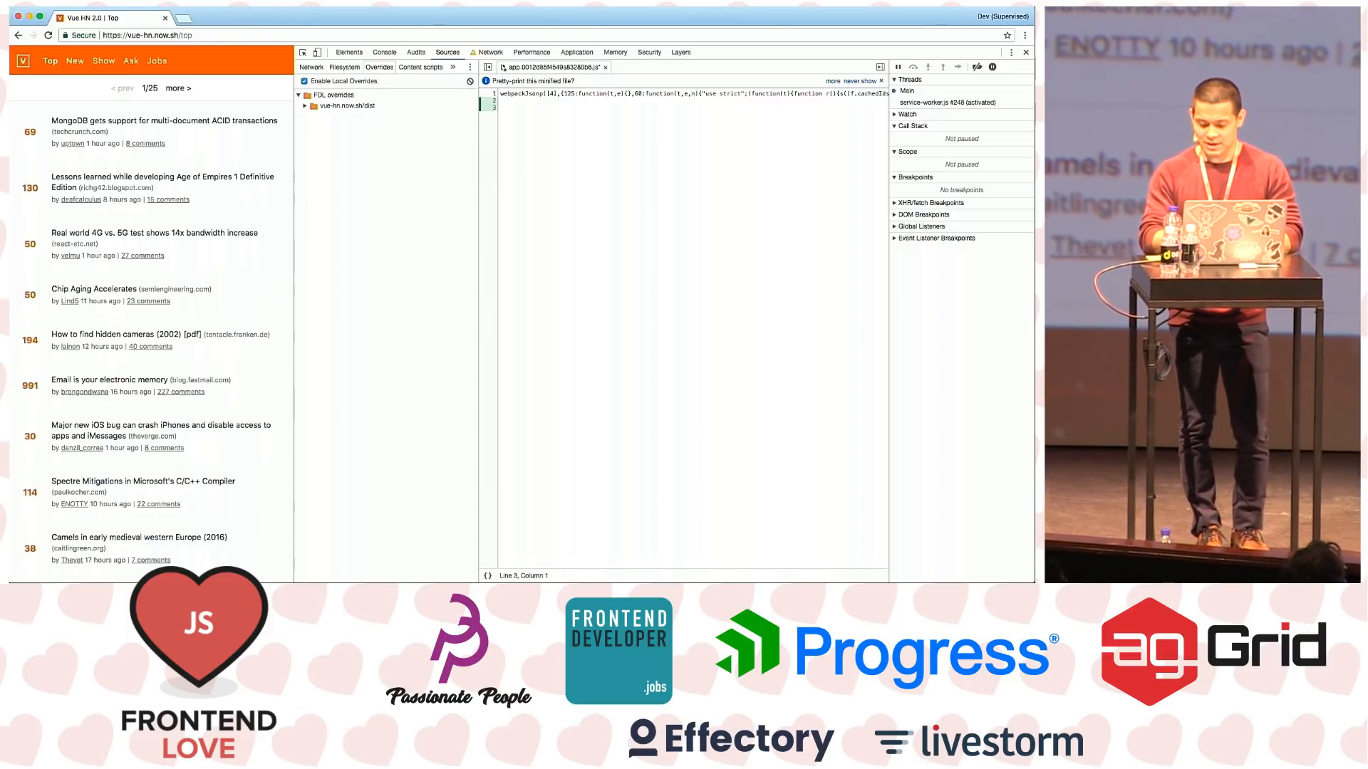
type("alert(1);")
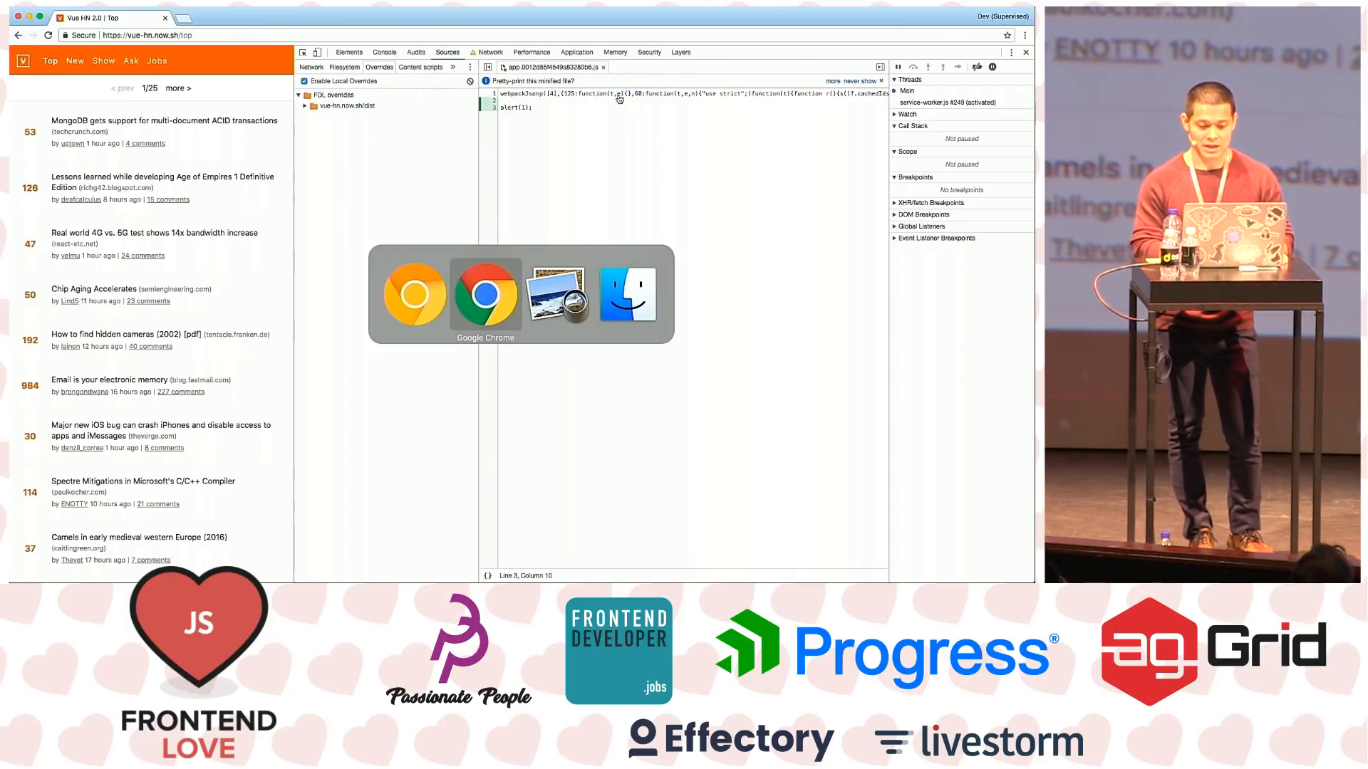
View a script request's response in Network, then open the vendor script in Sources
left_click(492, 51)
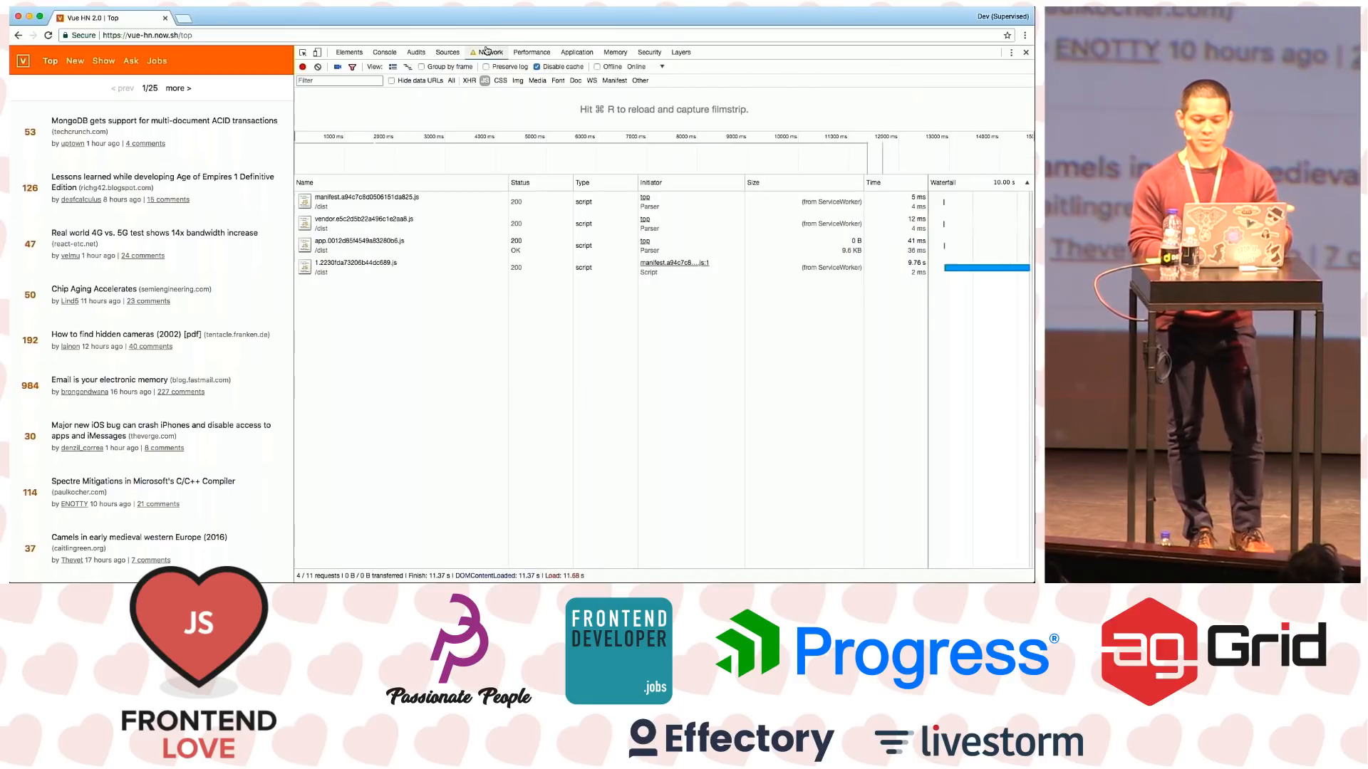
mouse_move(443, 263)
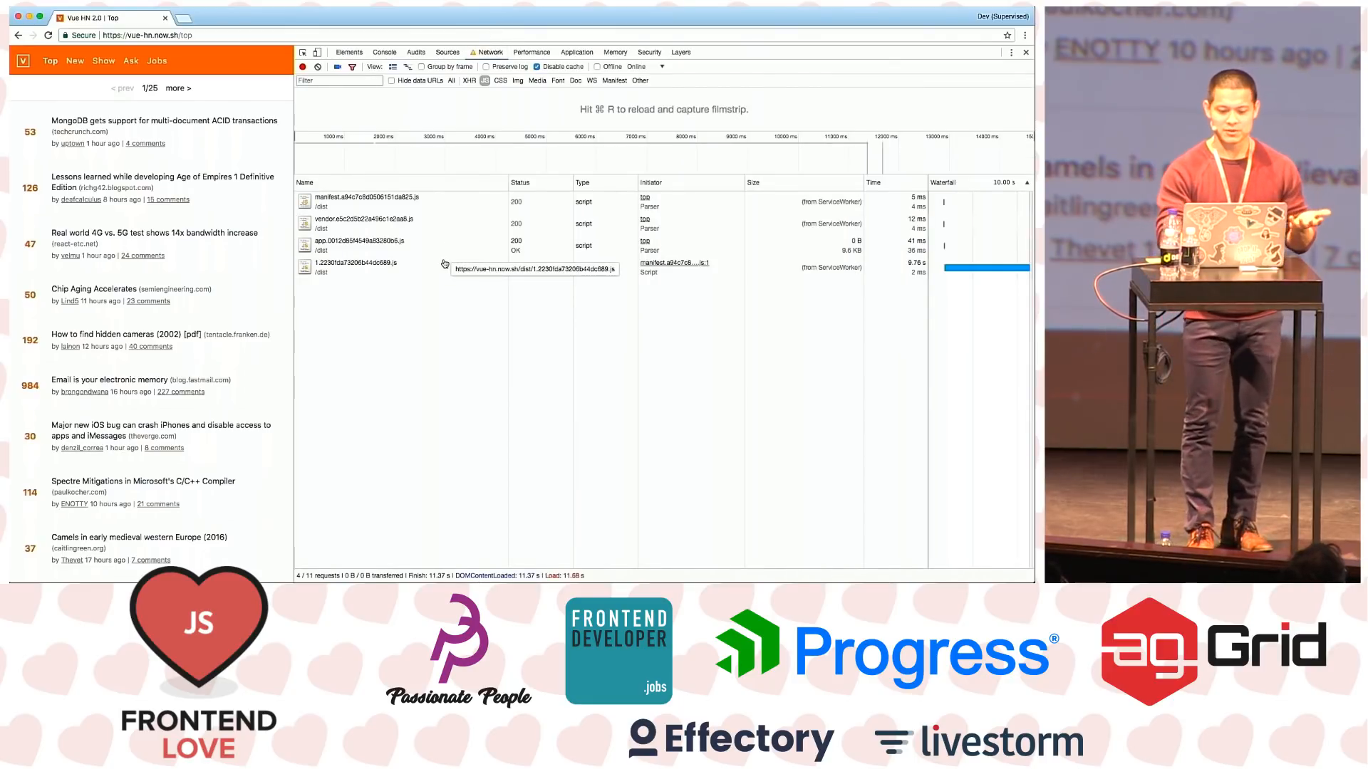
left_click(359, 219)
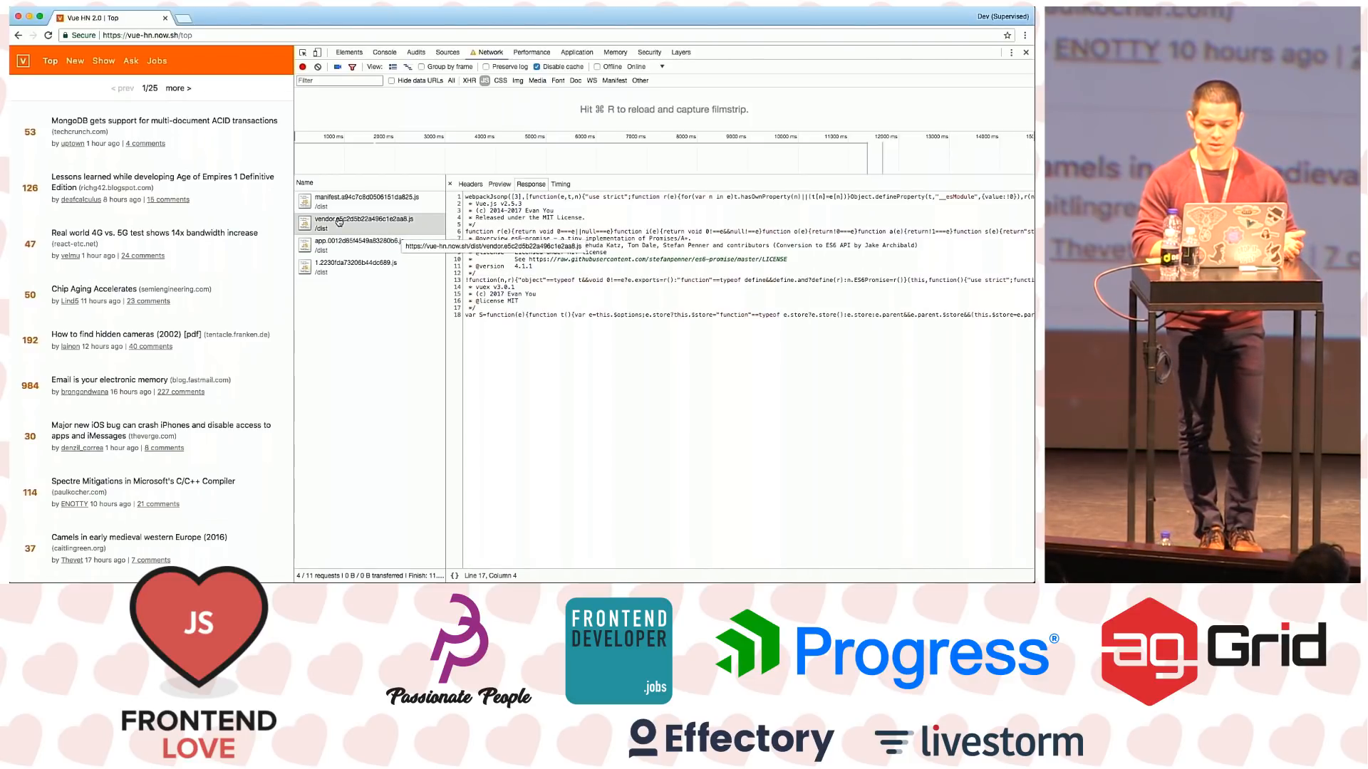
left_click(447, 52)
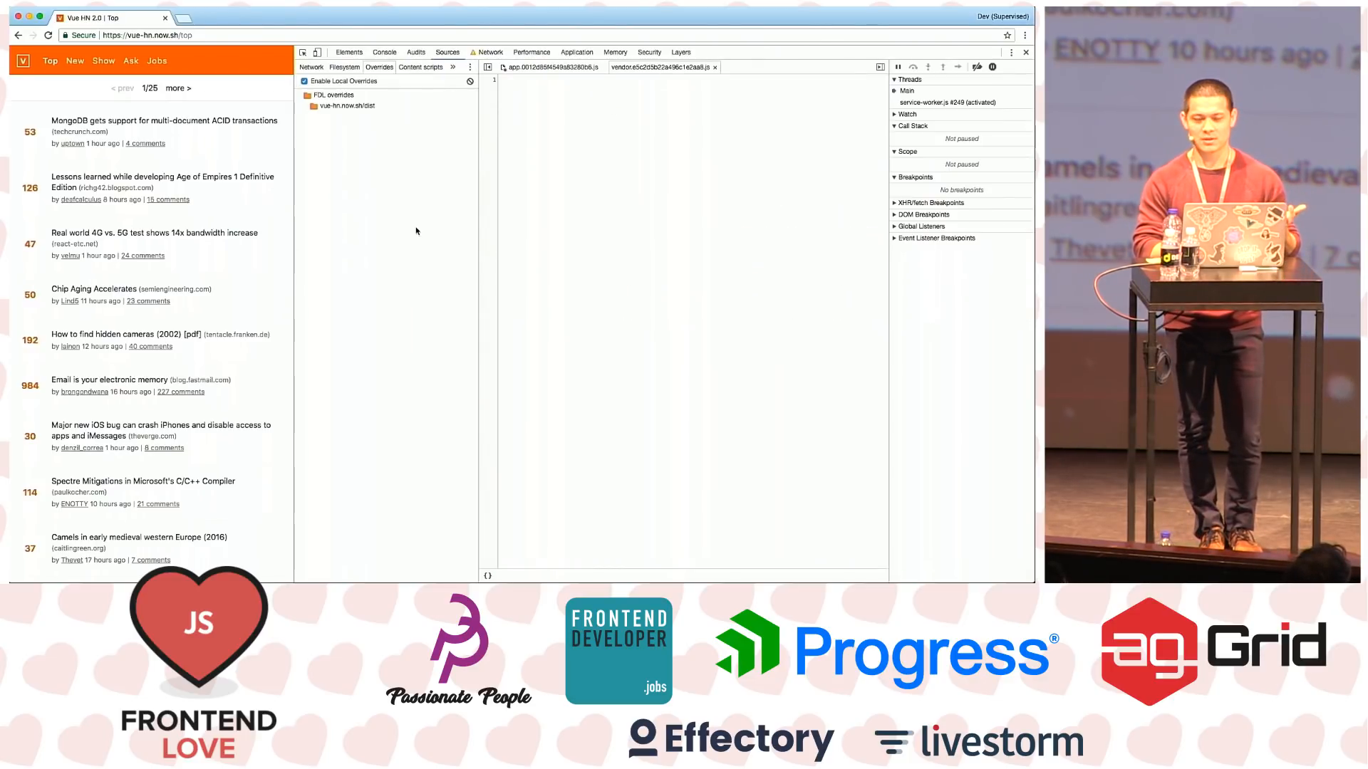
Search 'quick' for the Quick source drawer, then send the vendor script request to Sources
left_click(663, 67)
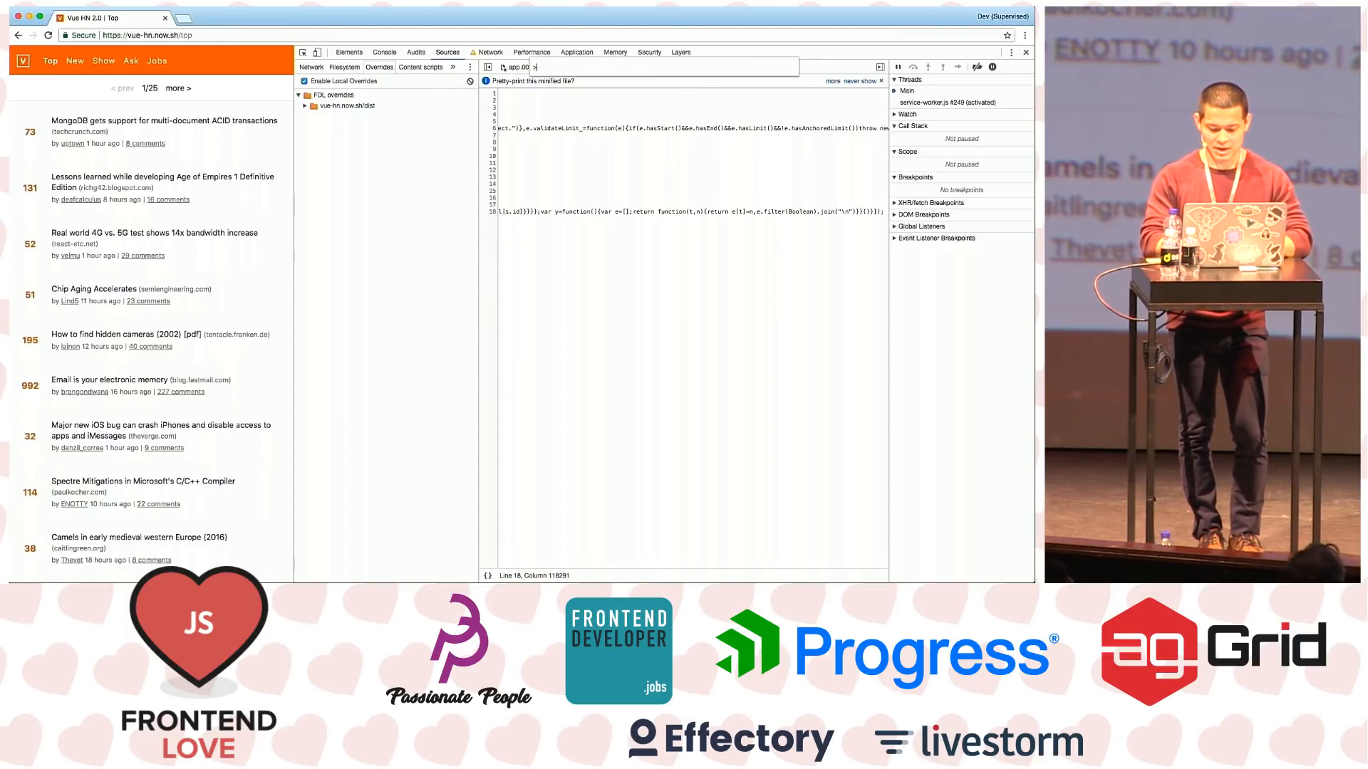
type("quick")
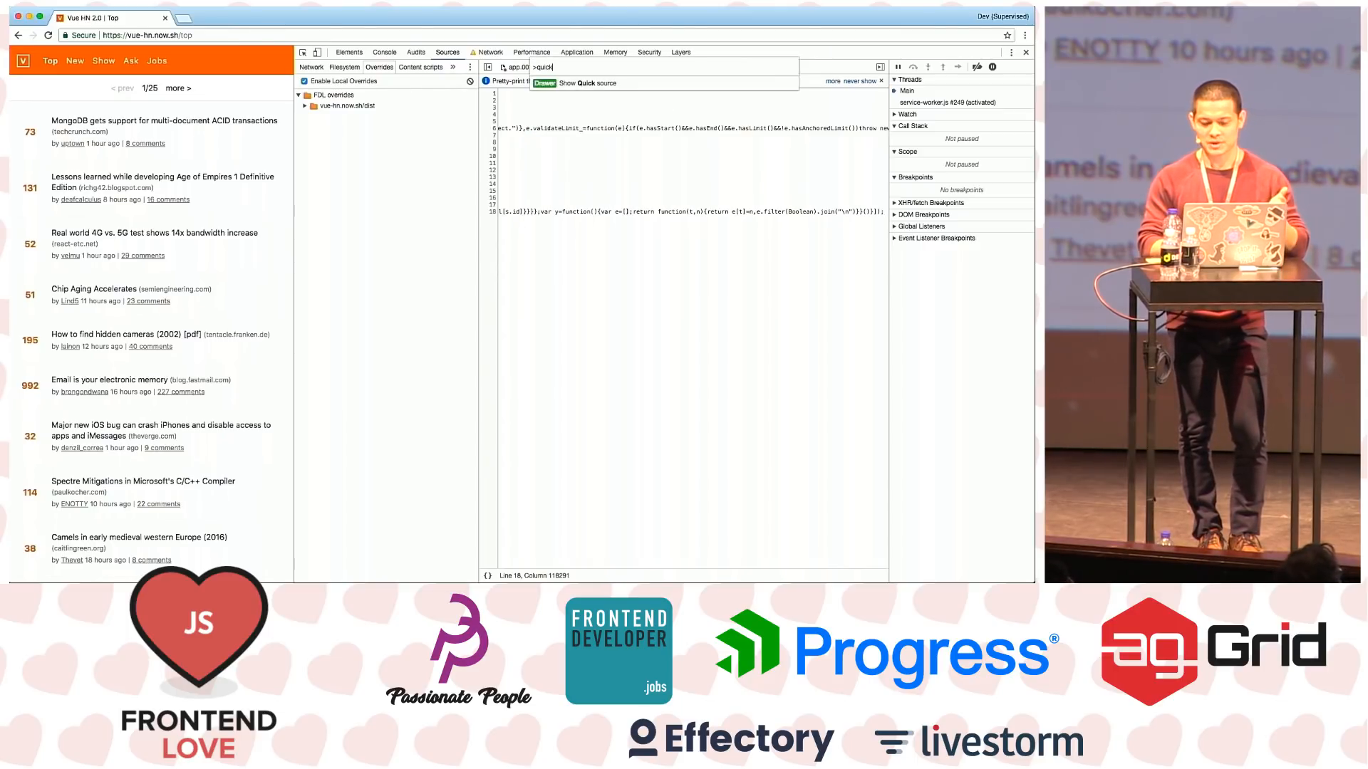
left_click(586, 82)
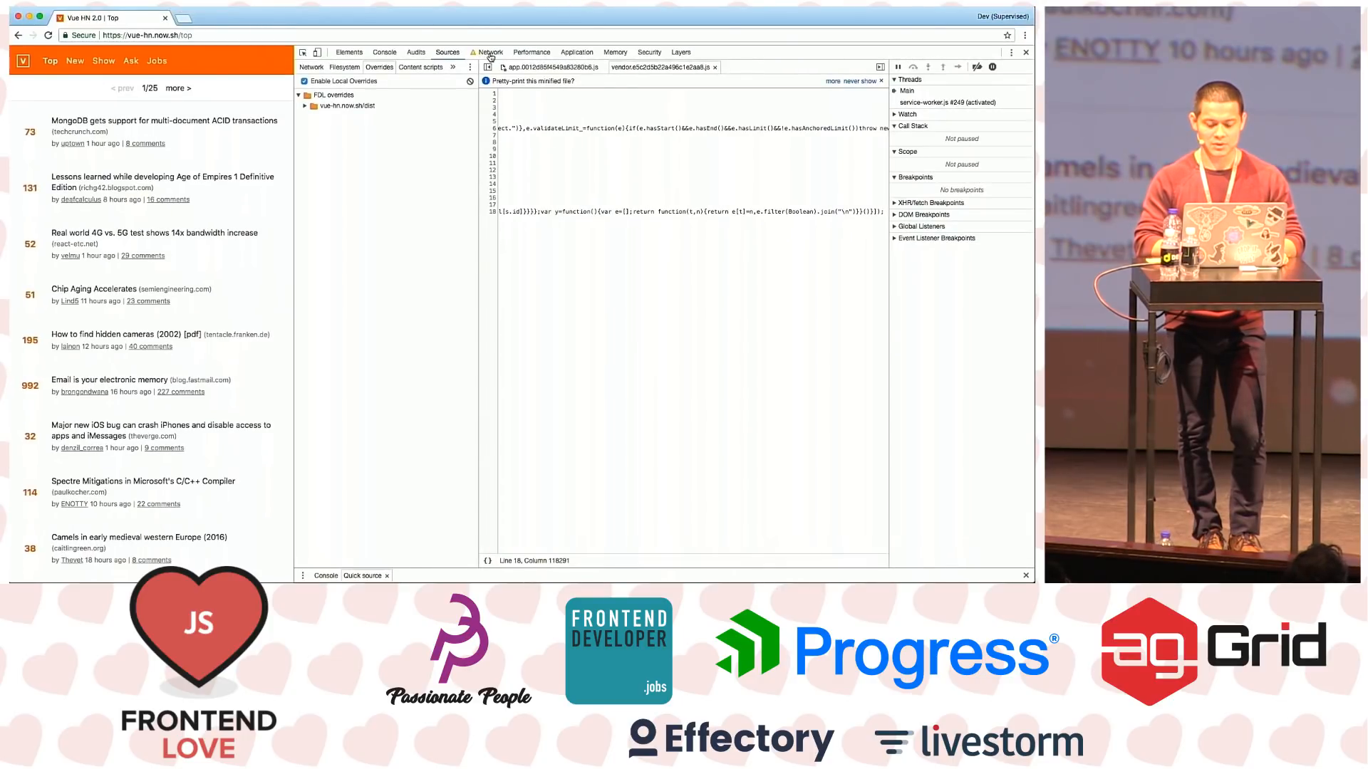
left_click(489, 51)
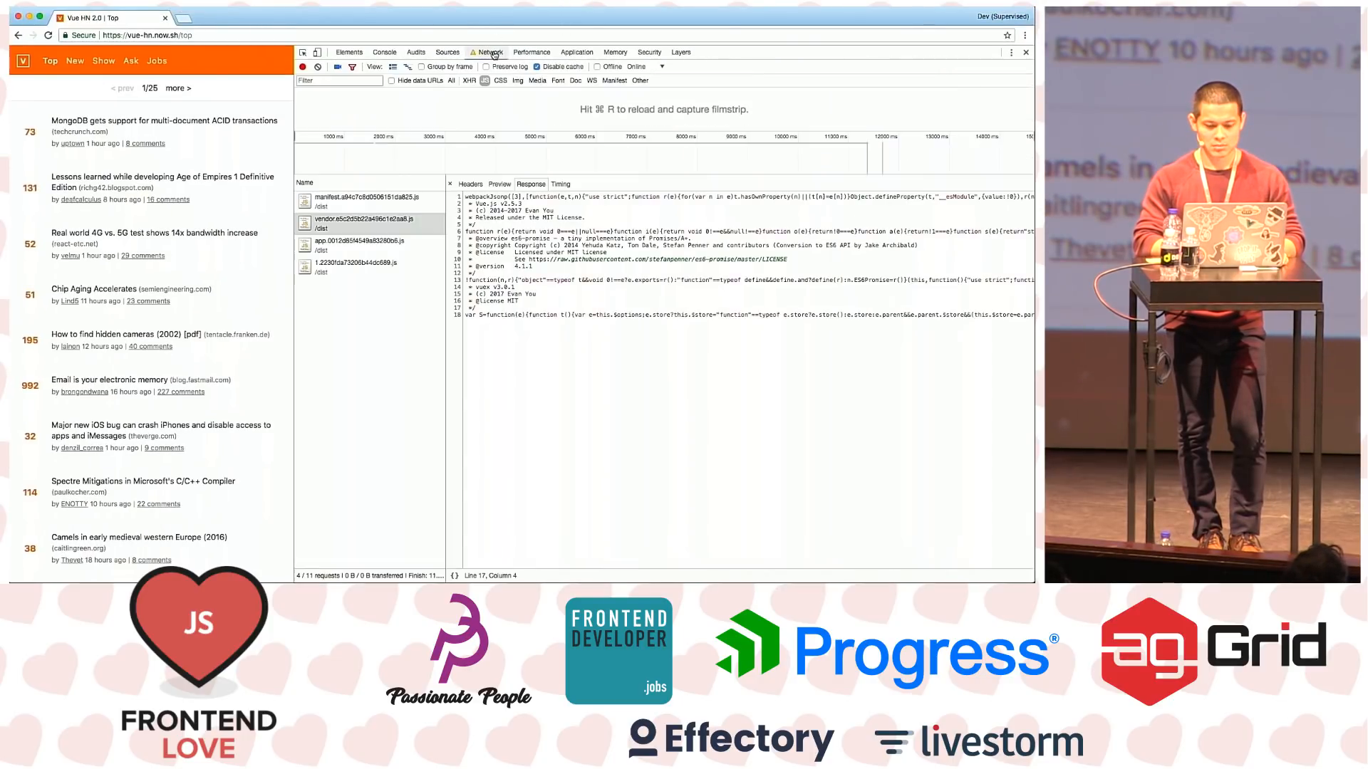
right_click(362, 222)
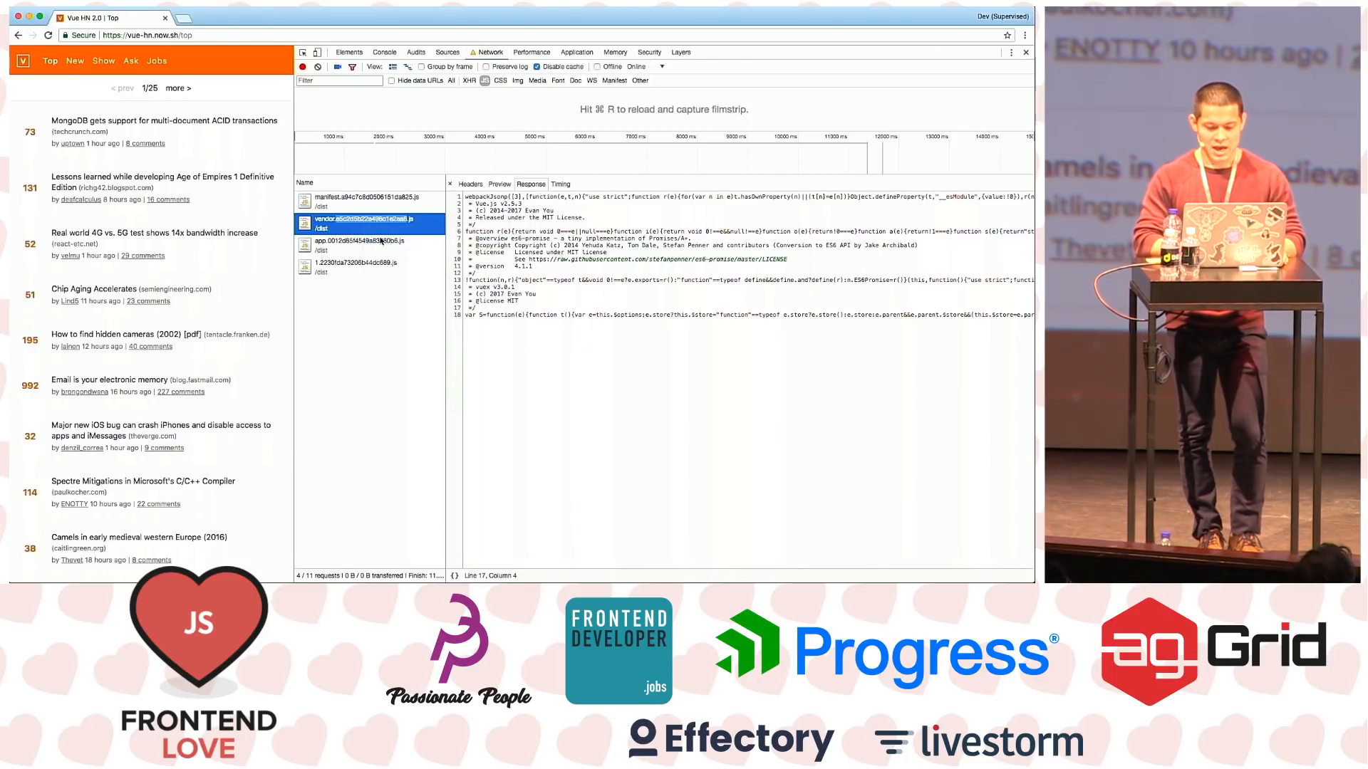
left_click(447, 52)
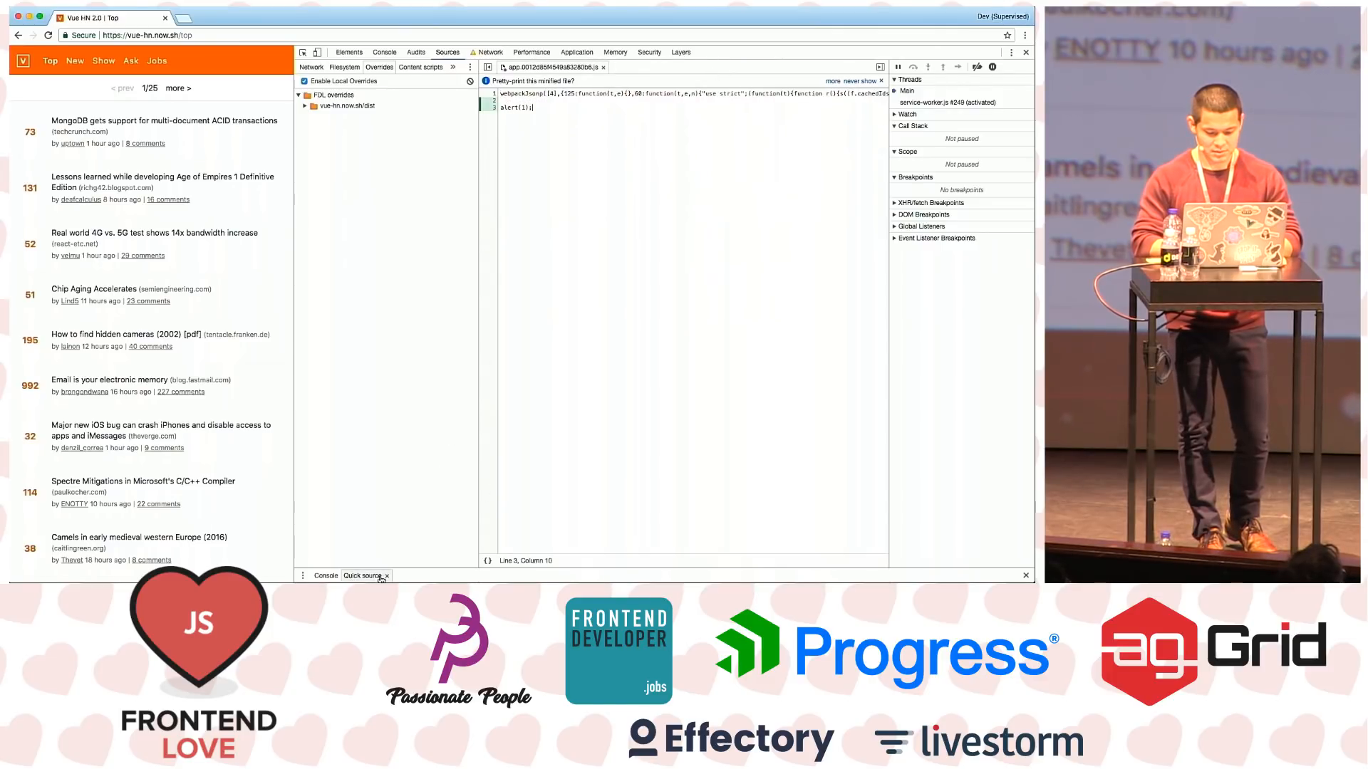
Add Quick source from the drawer's More tools and show the vendor script's response
left_click(298, 575)
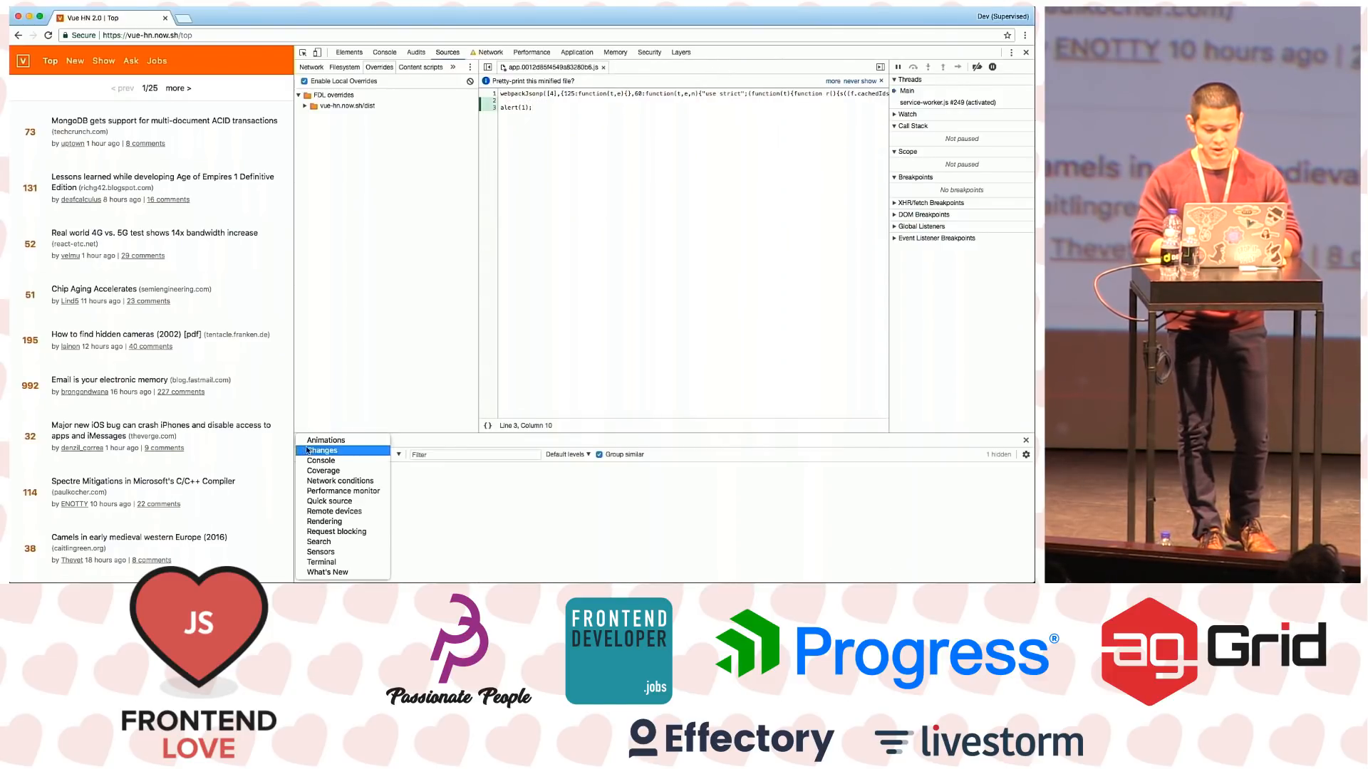
mouse_move(335, 532)
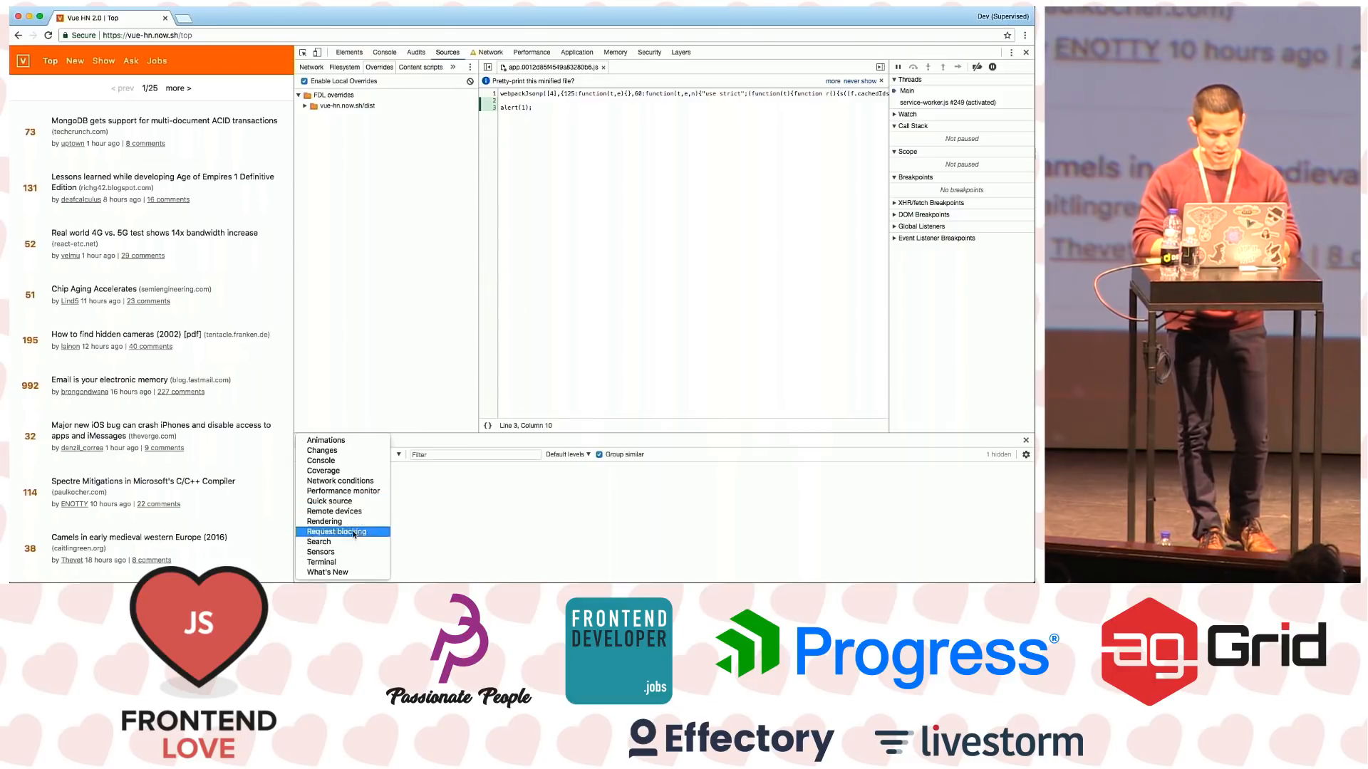
left_click(329, 500)
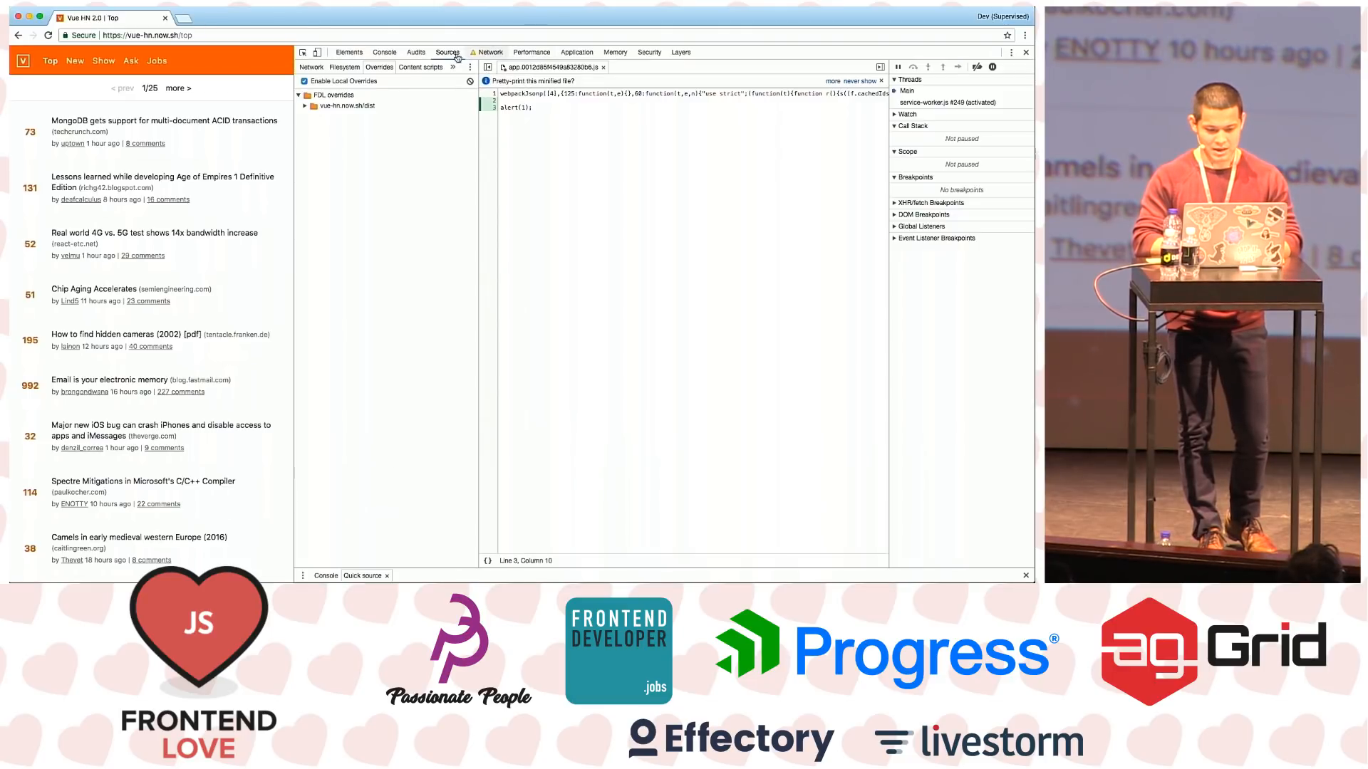
left_click(490, 51)
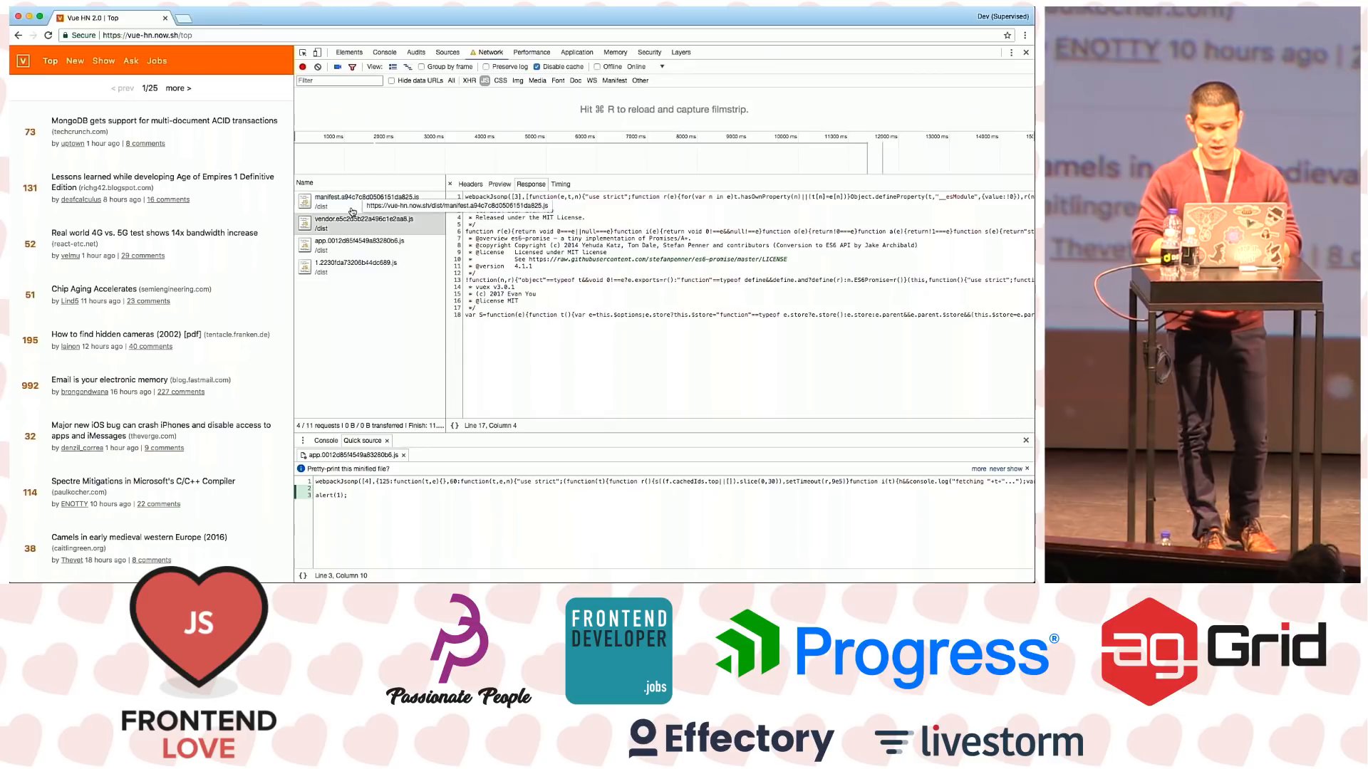
left_click(362, 218)
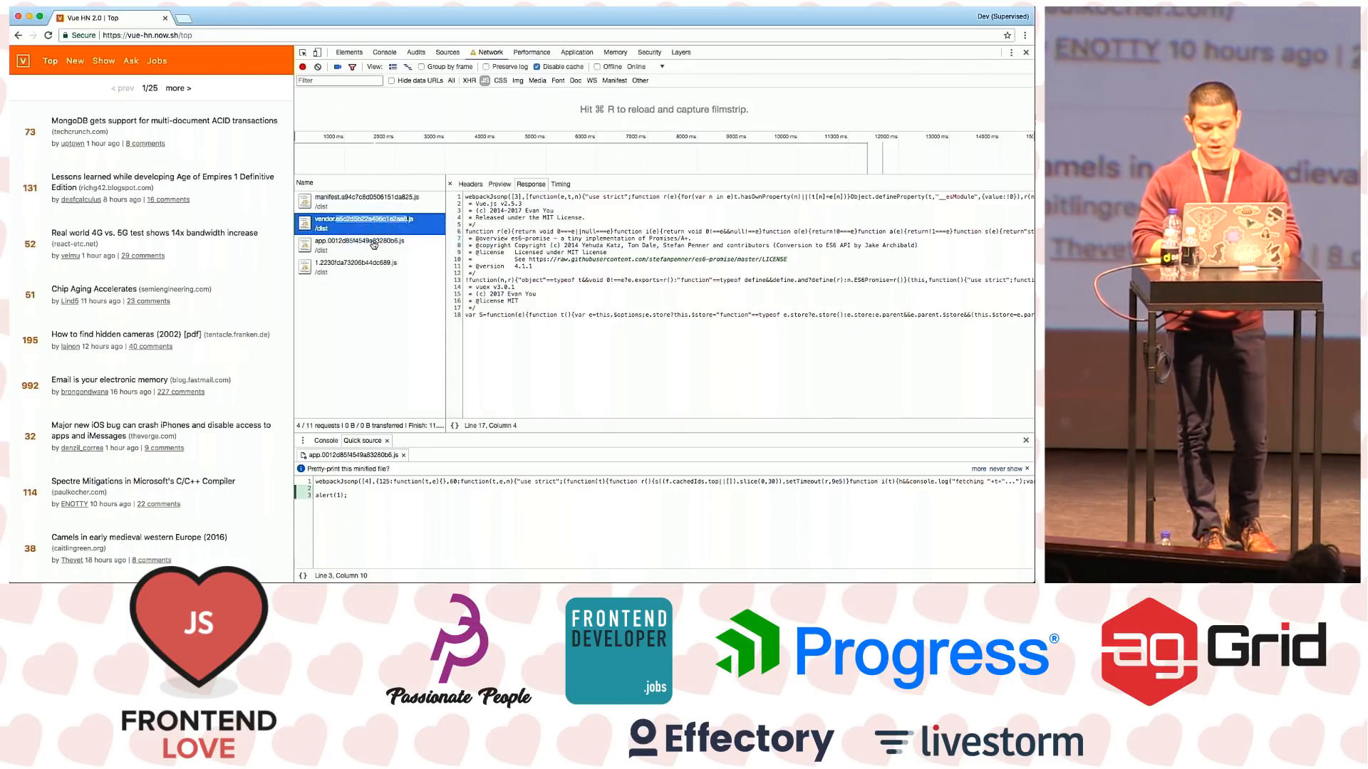
left_click(362, 218)
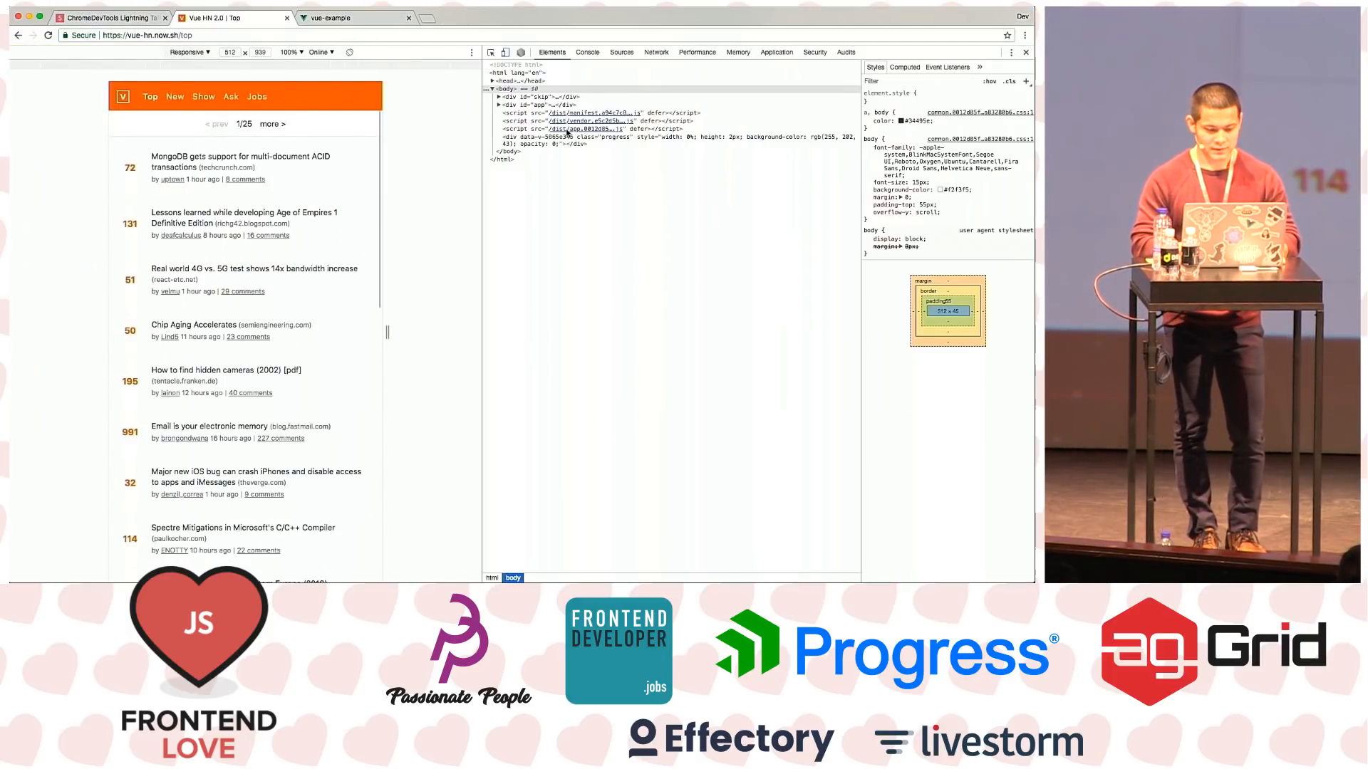
mouse_move(540, 300)
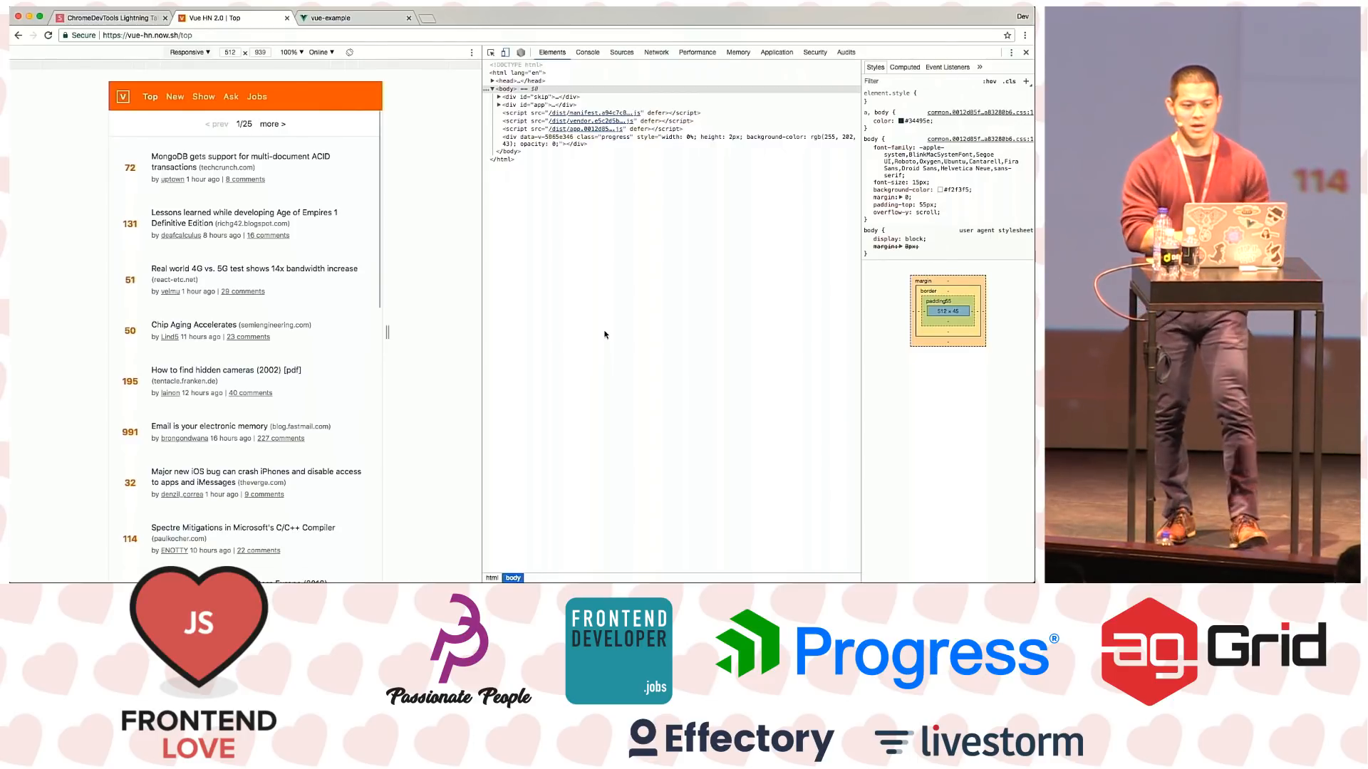
mouse_move(400, 79)
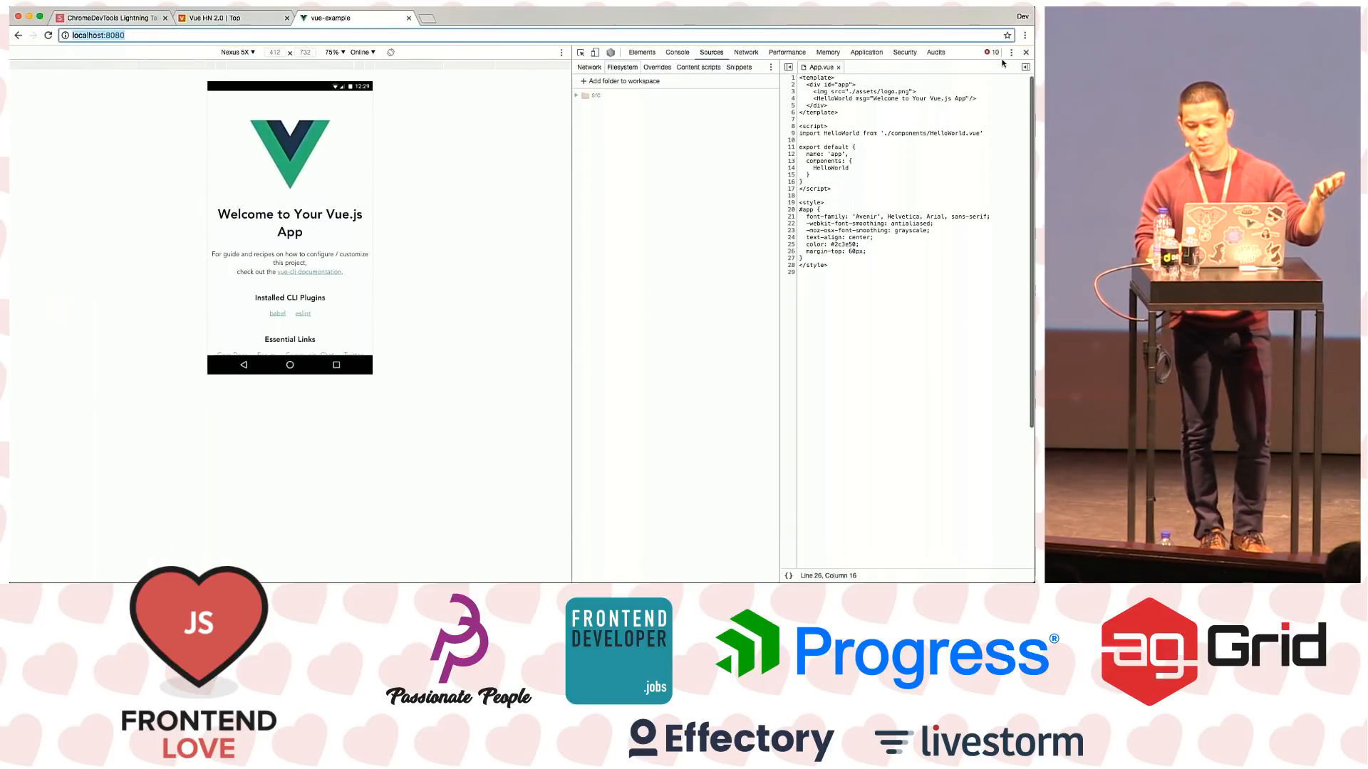
Expand the workspace's src folder and set App.vue's #app margin-top to 100px
left_click(594, 95)
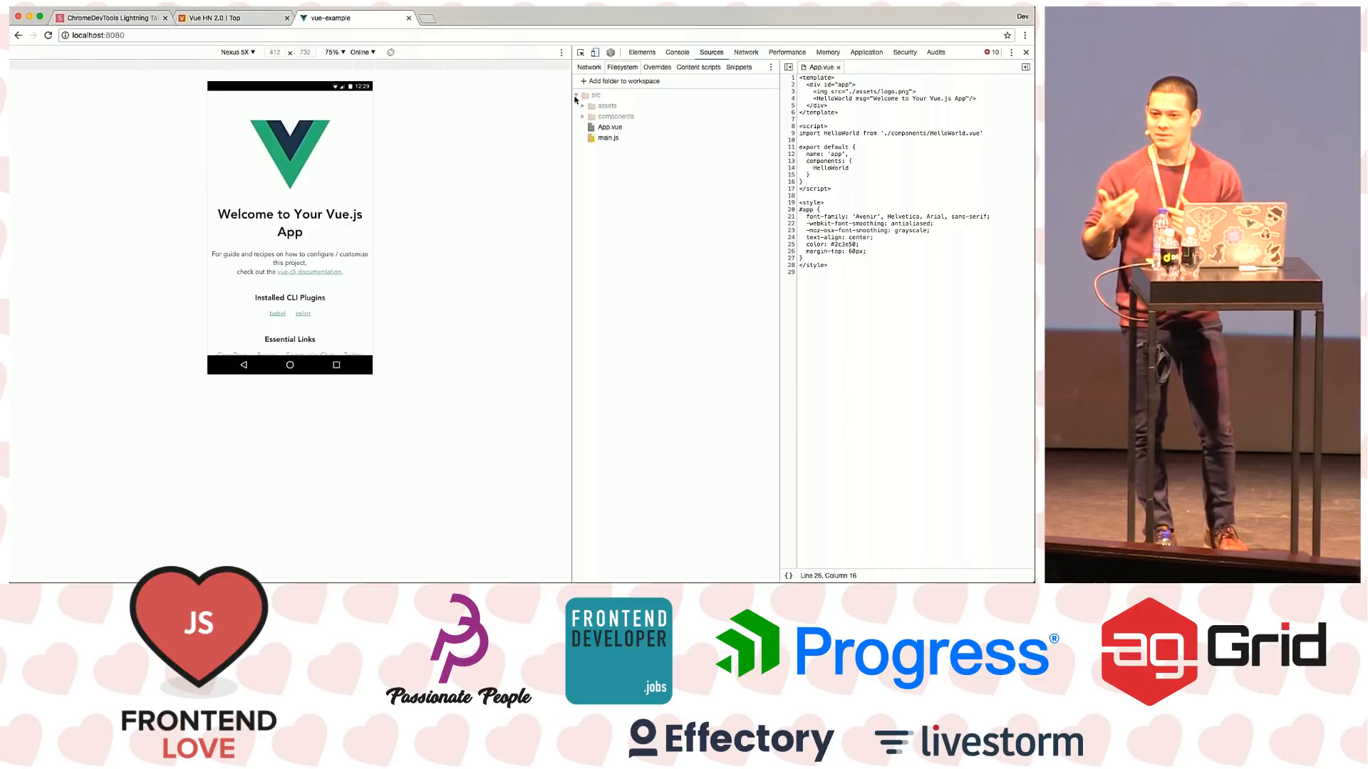
left_click(608, 127)
type("10")
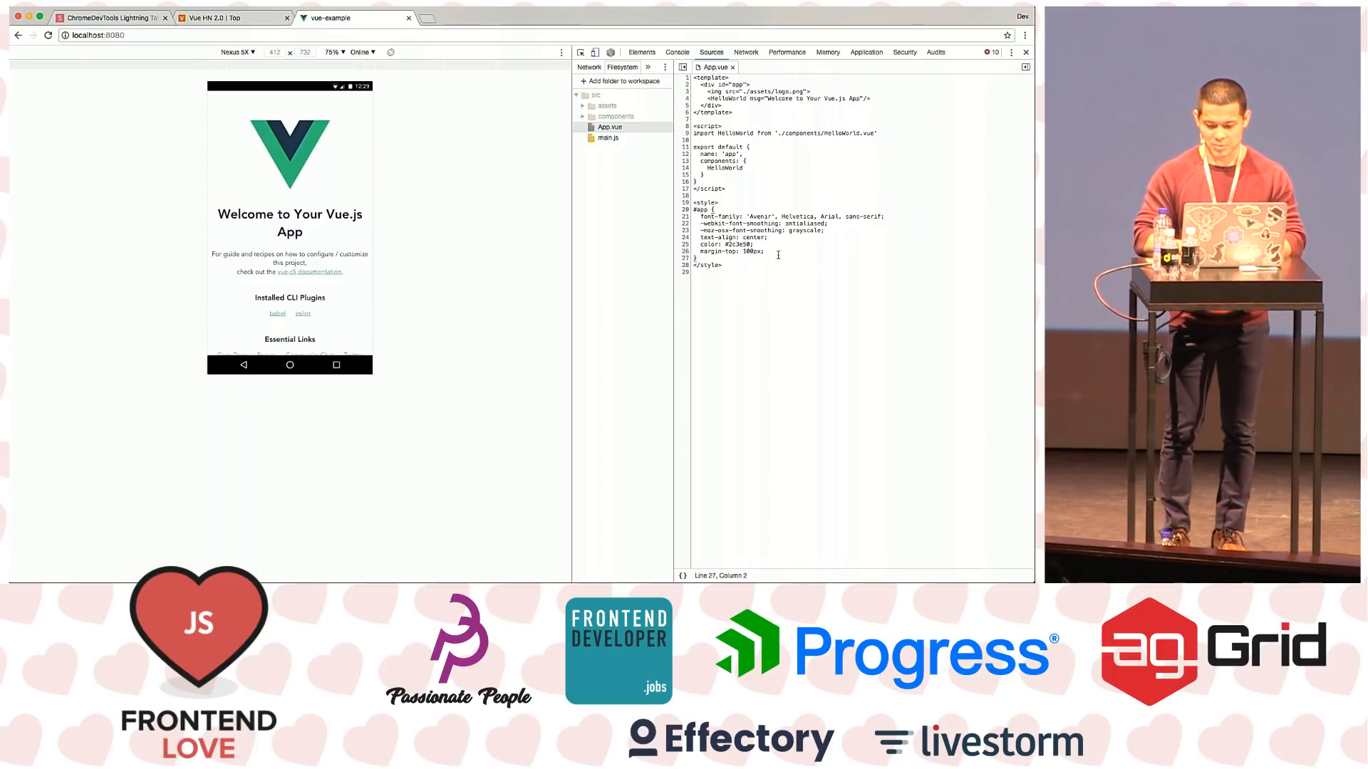
Add background-color: red; to App.vue's #app rule and return to the Vue HN 2.0 tab
type("background-color: red;")
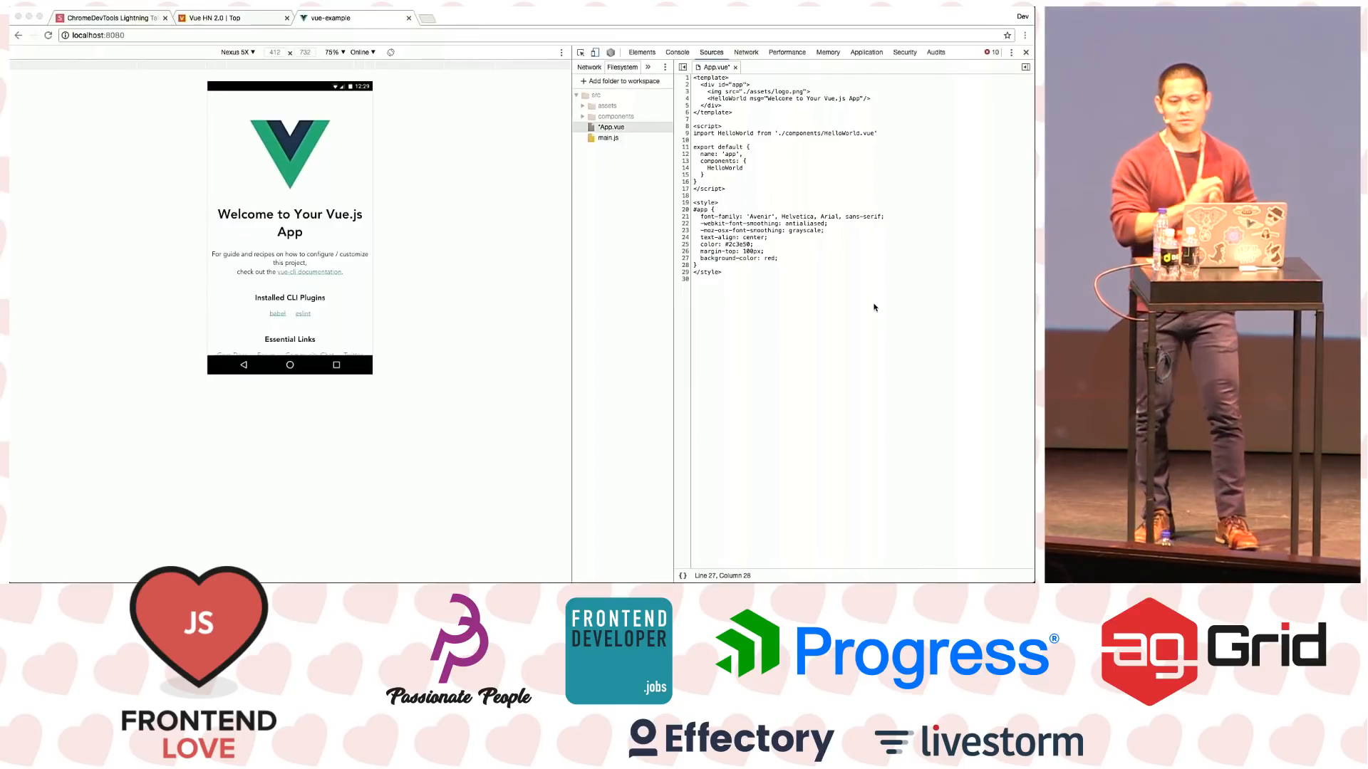
mouse_move(807, 244)
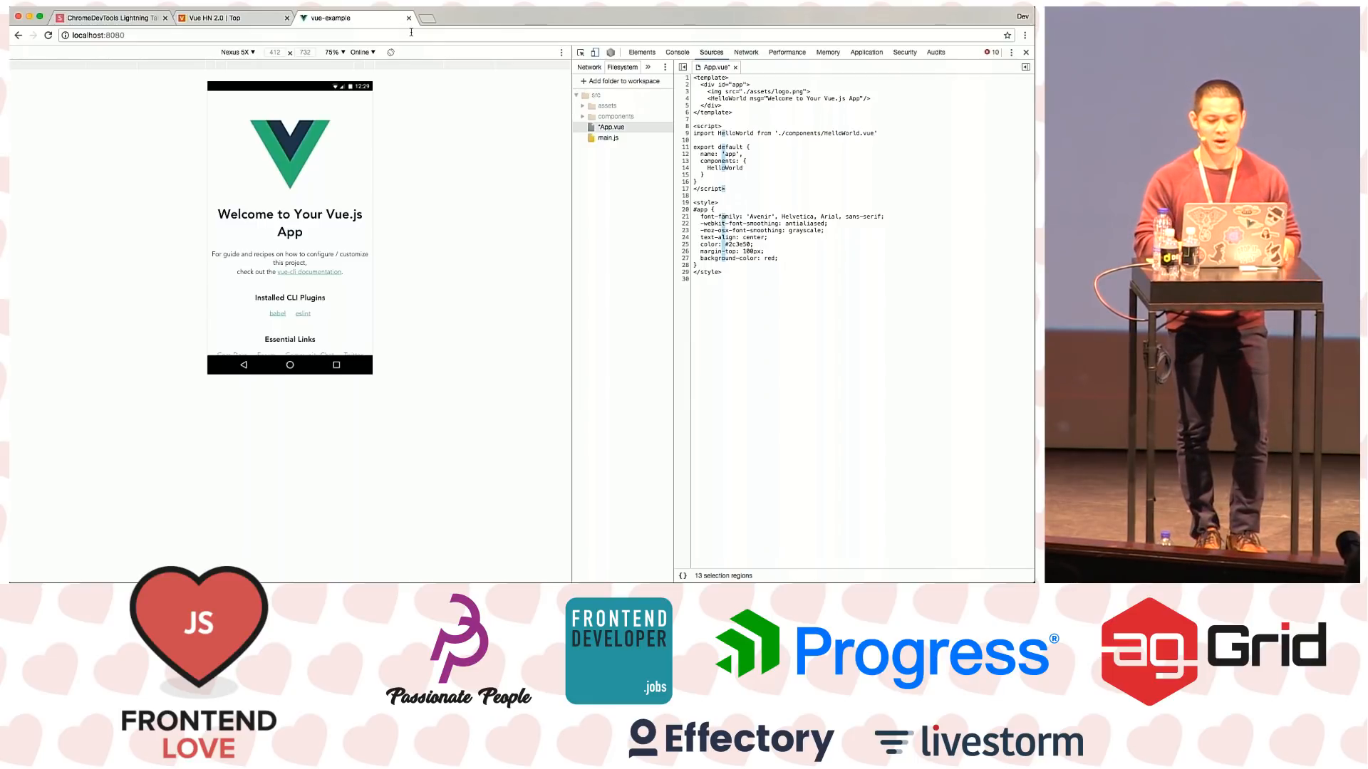
left_click(231, 17)
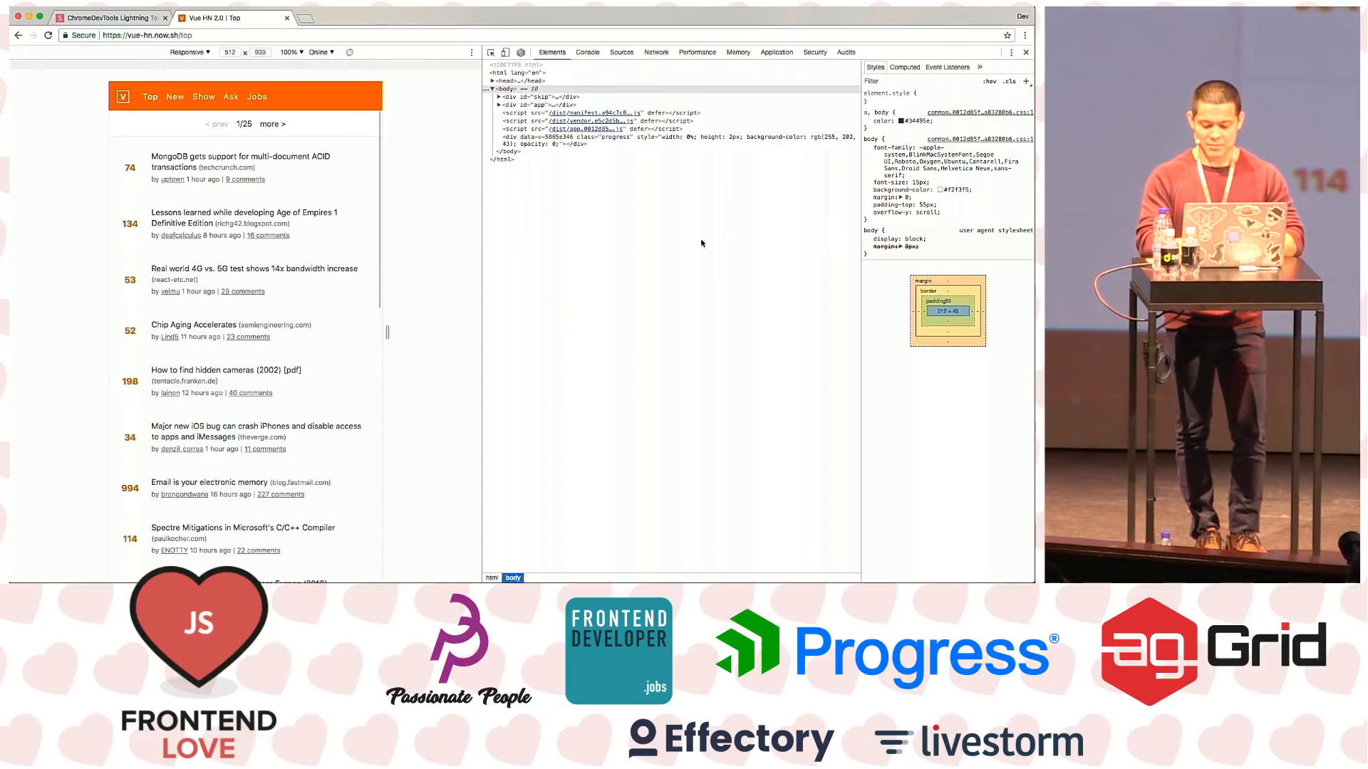
Show the Performance monitor via 'perf' and page the Vue HN stories forward to page 7
type("perf")
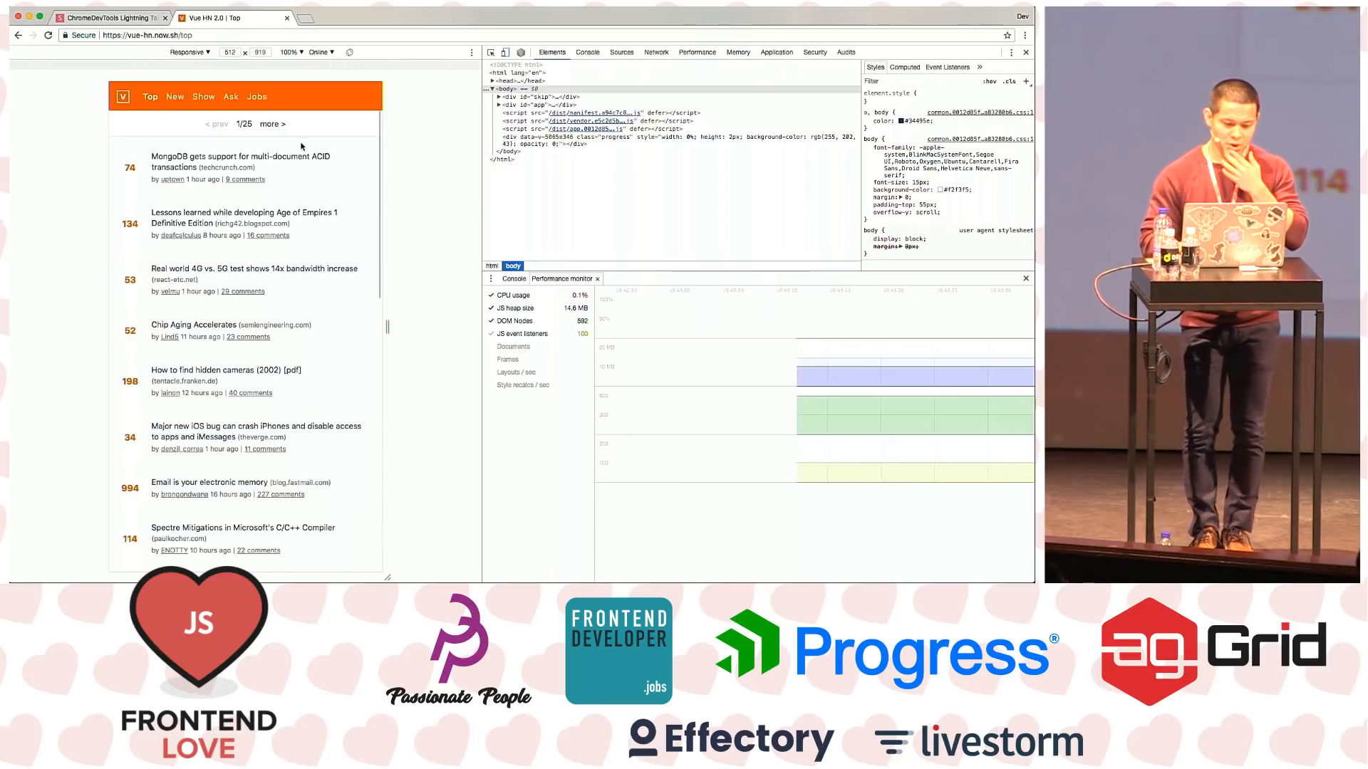
left_click(269, 124)
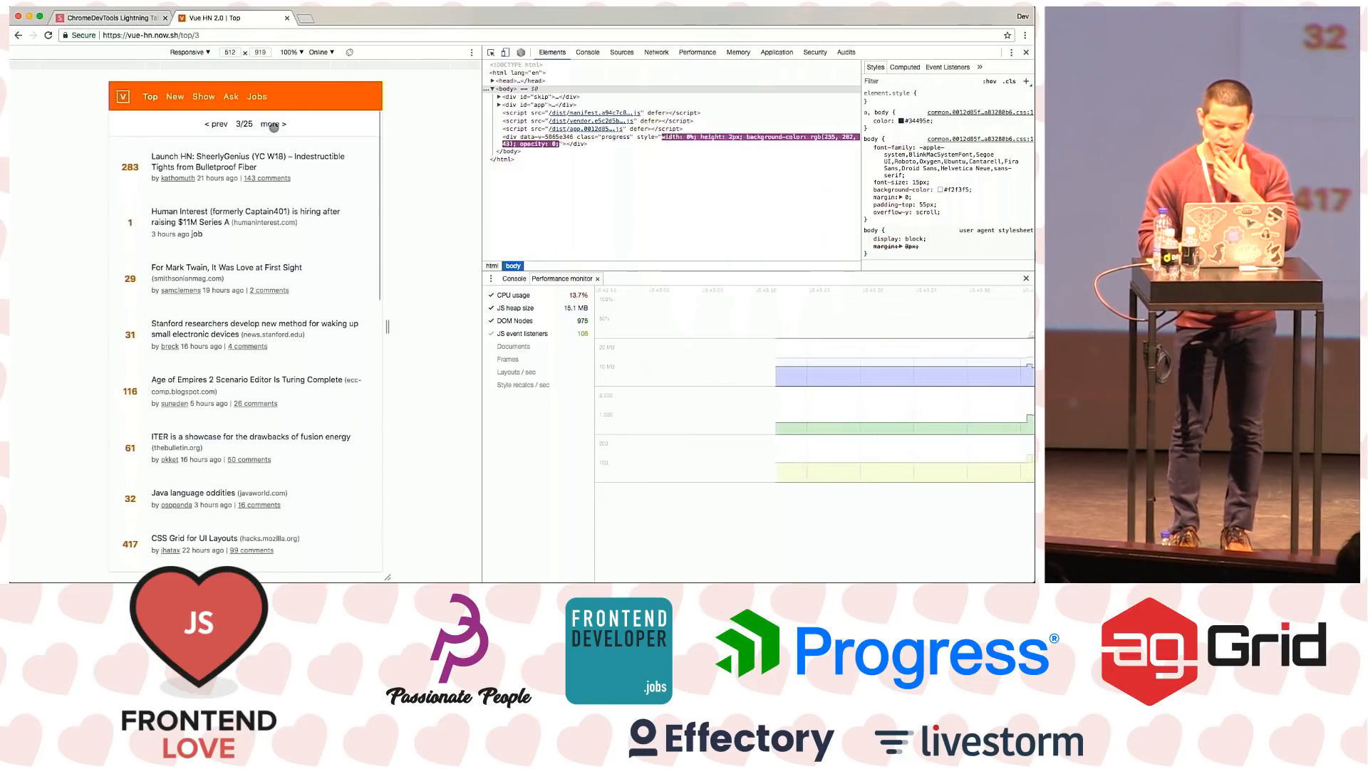
left_click(271, 124)
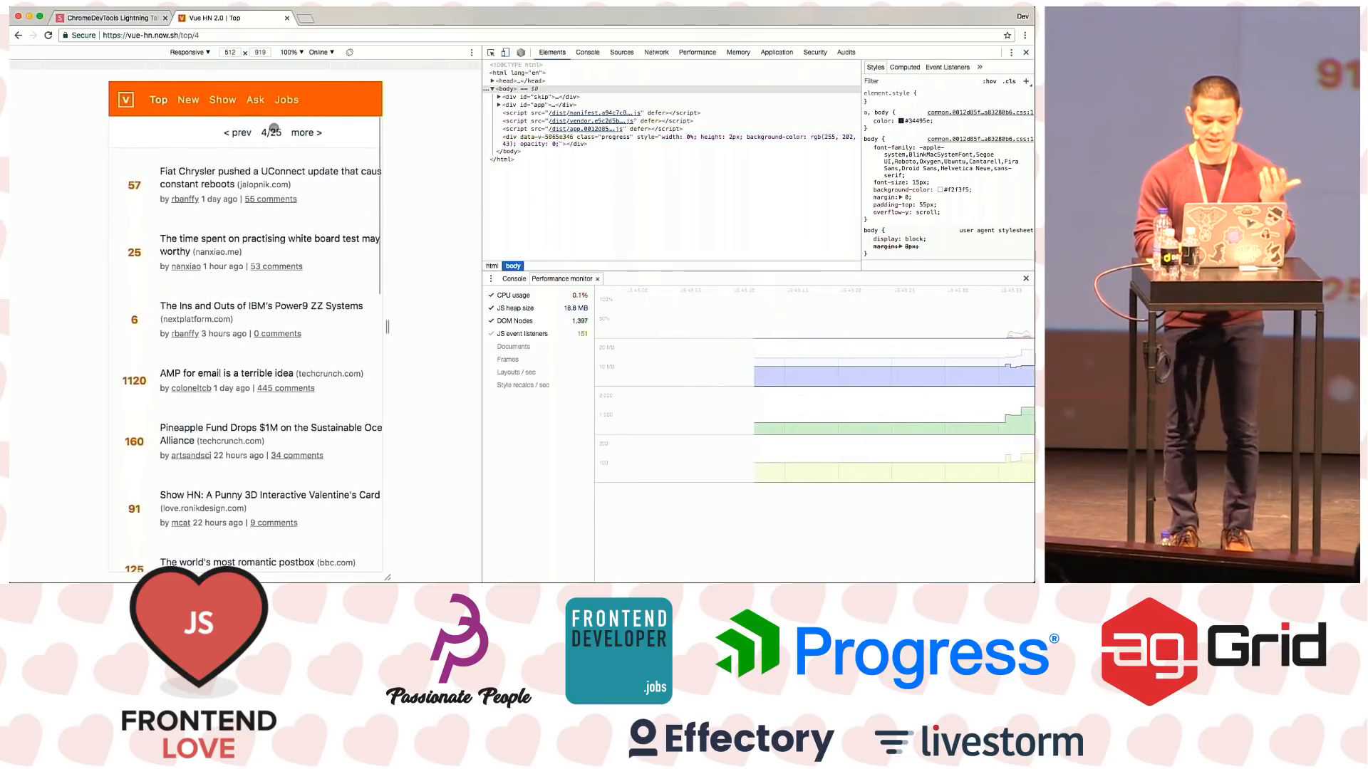
left_click(305, 132)
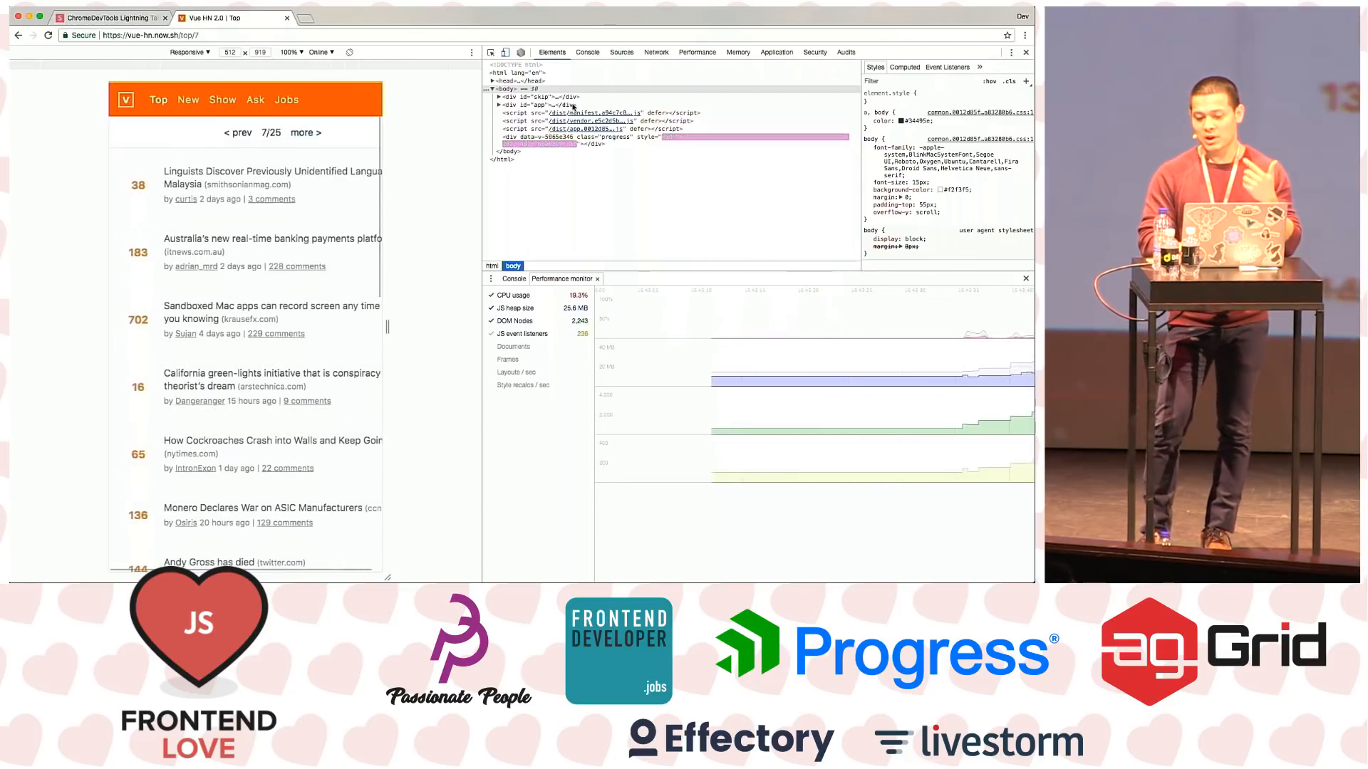
Collect garbage from the Performance panel, dropping the JS heap from 22.9 MB to 14 MB
left_click(697, 52)
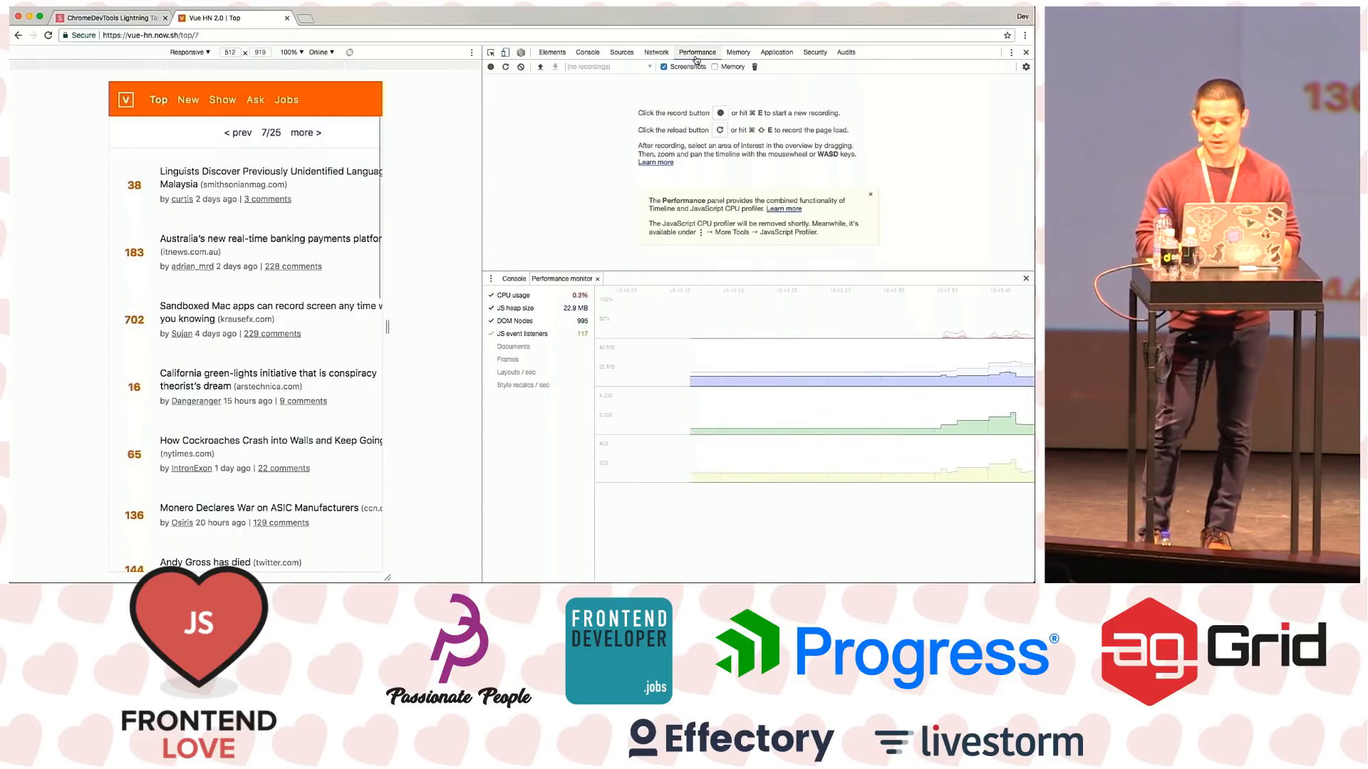
mouse_move(755, 66)
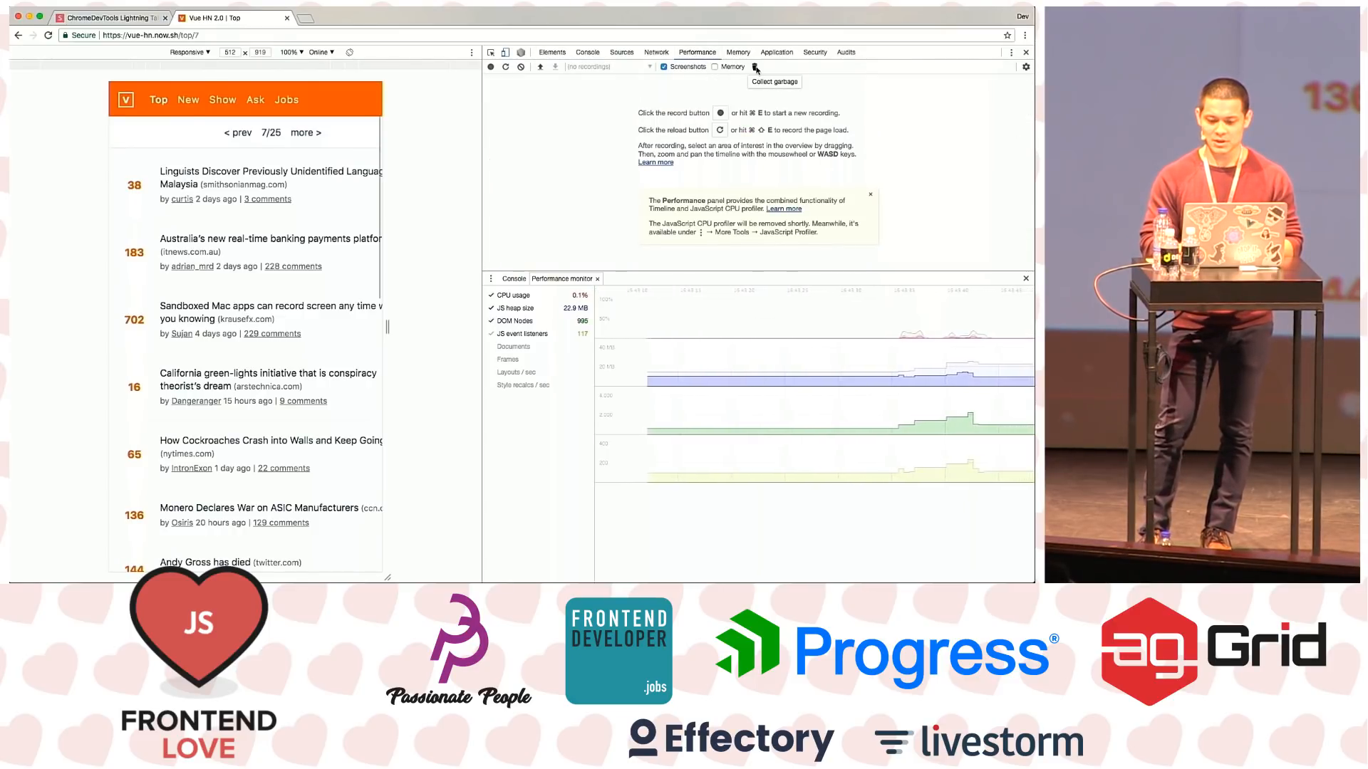
left_click(757, 66)
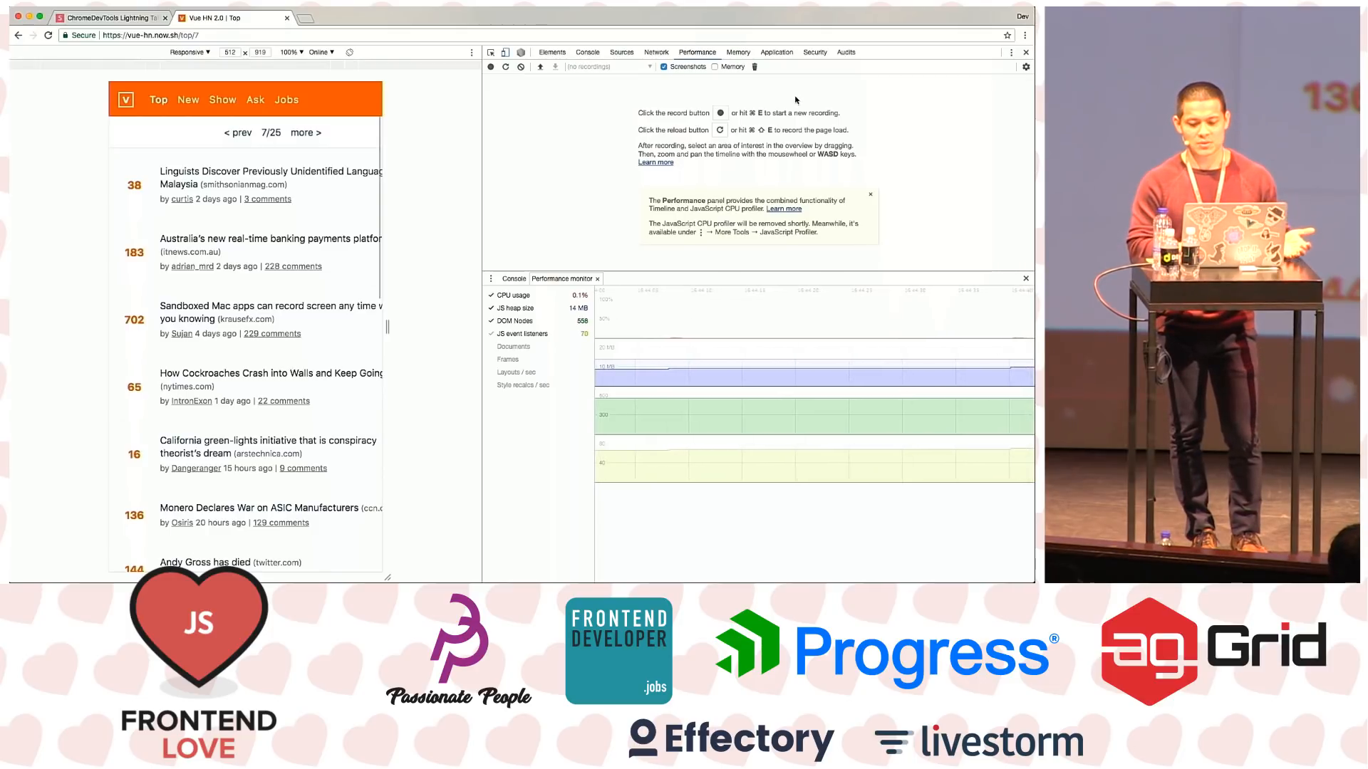
left_click(621, 52)
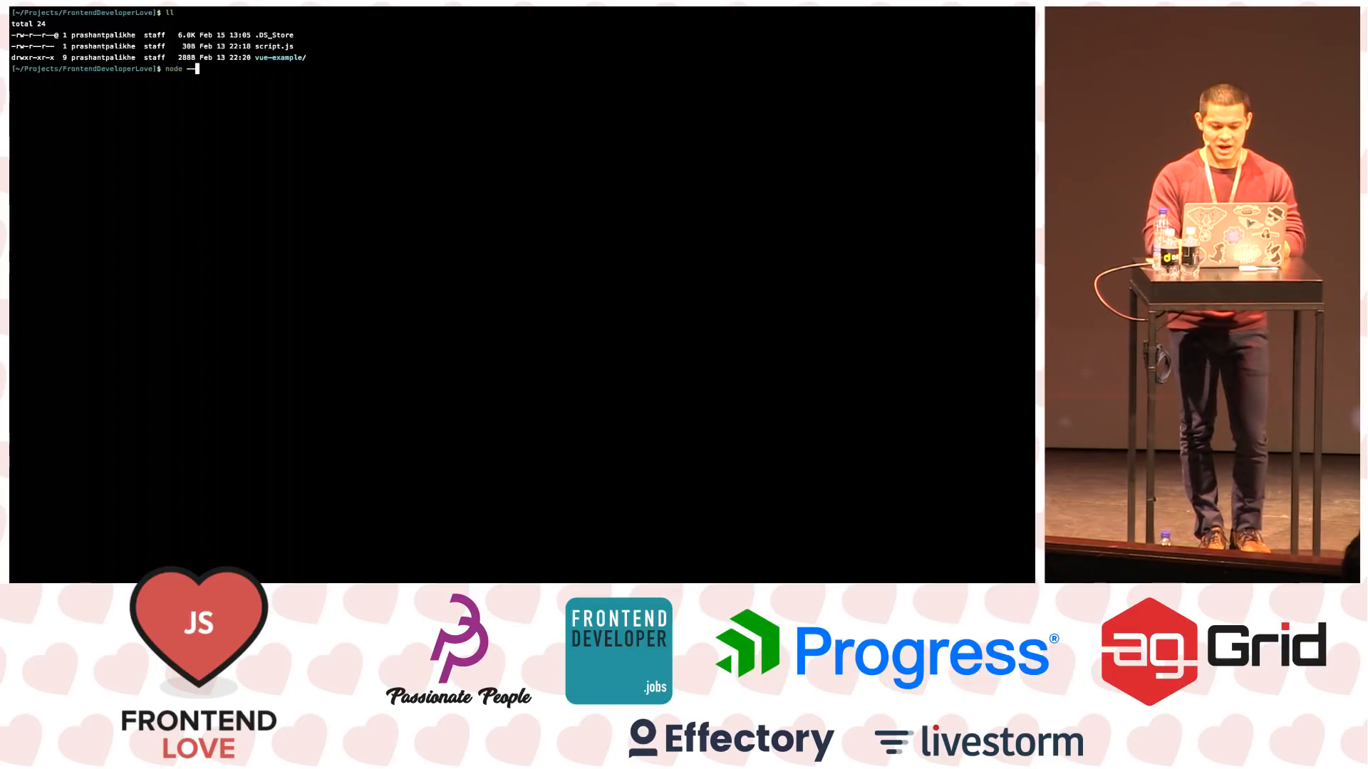
Enter a node --inspect-brk command in Terminal and switch over to Chrome
type("--inspect-brk")
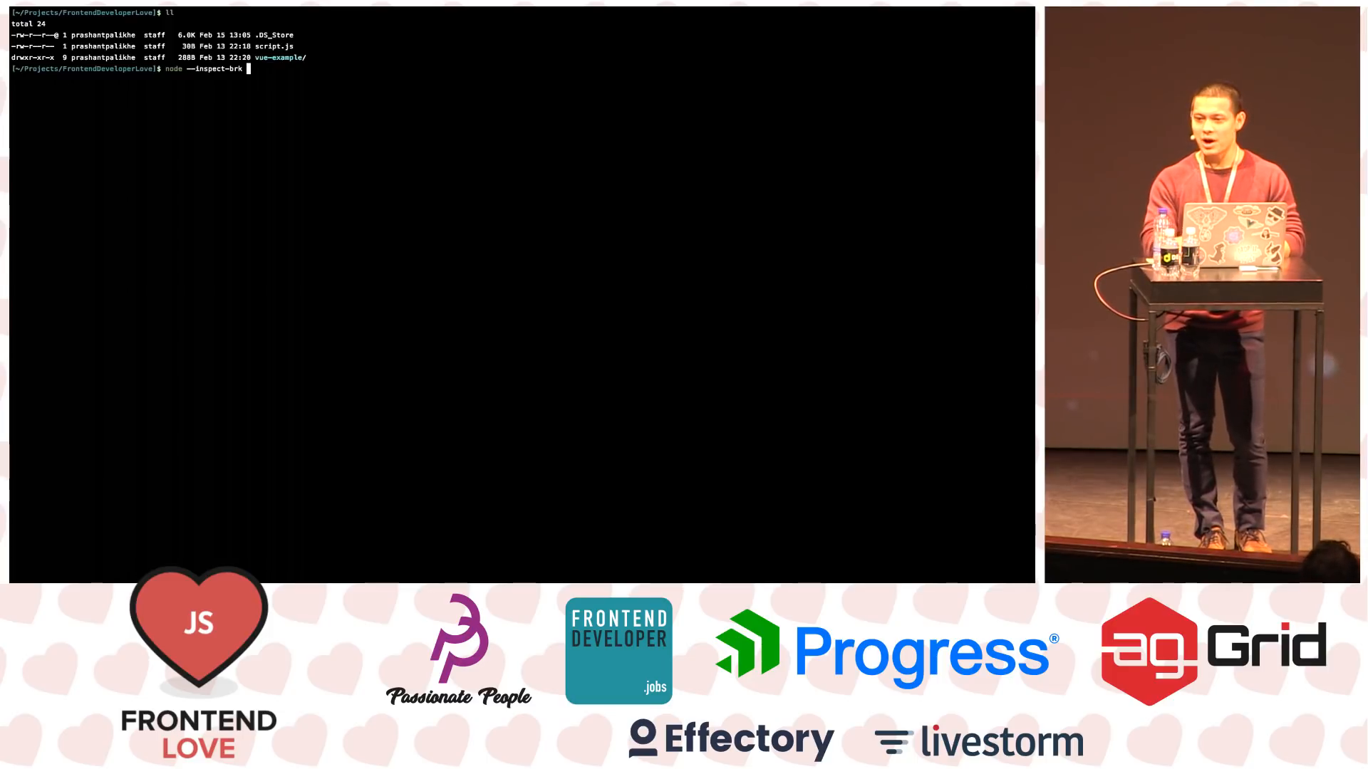
key("Return")
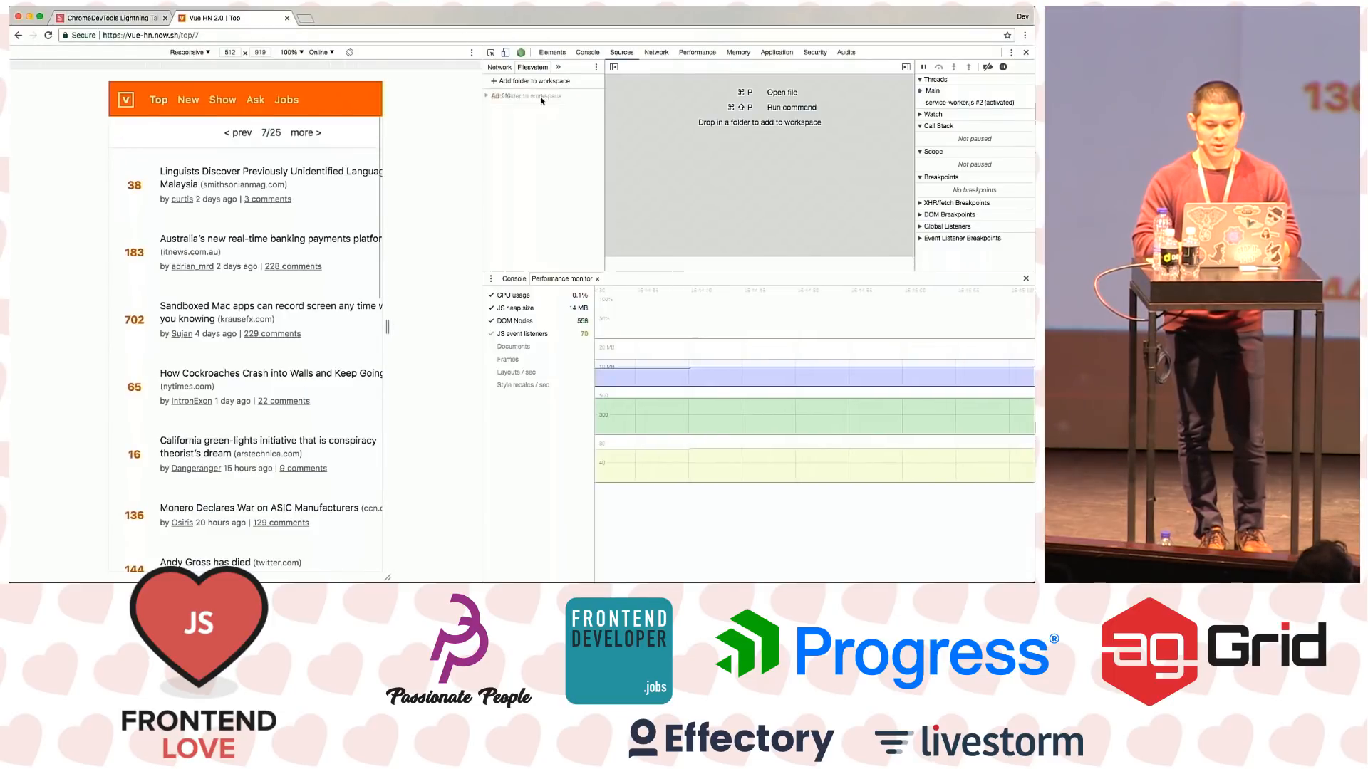
mouse_move(520, 52)
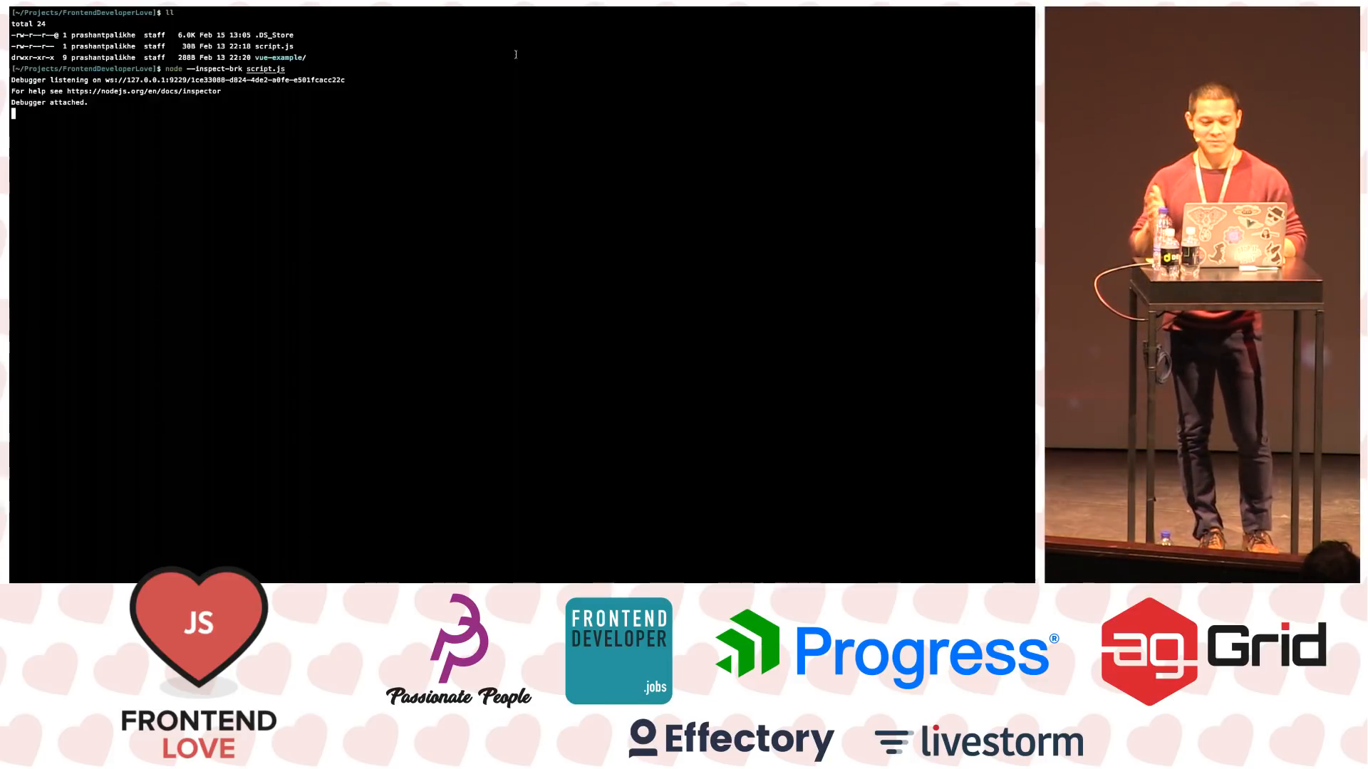
Stop the debugged script and run which vue to locate /usr/local/bin/vue
key("ctrl+c")
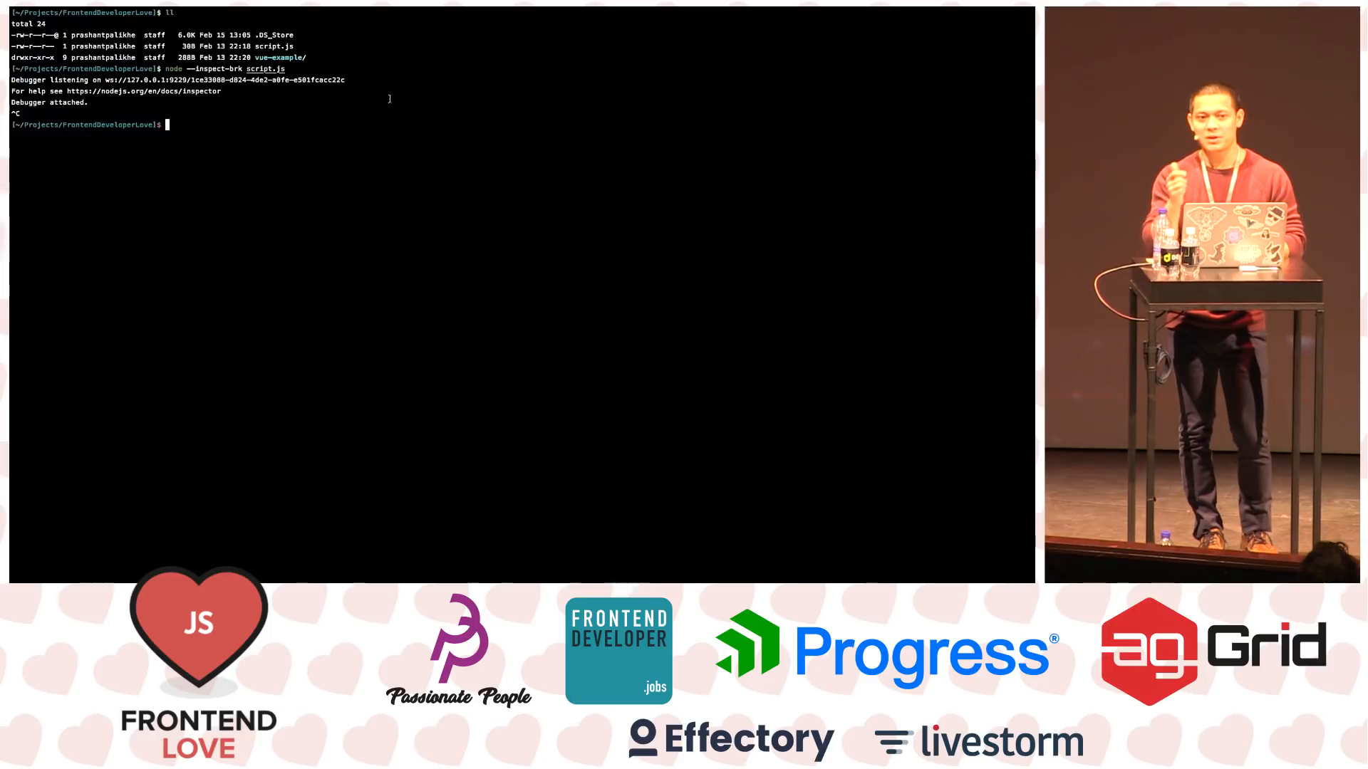
type("which")
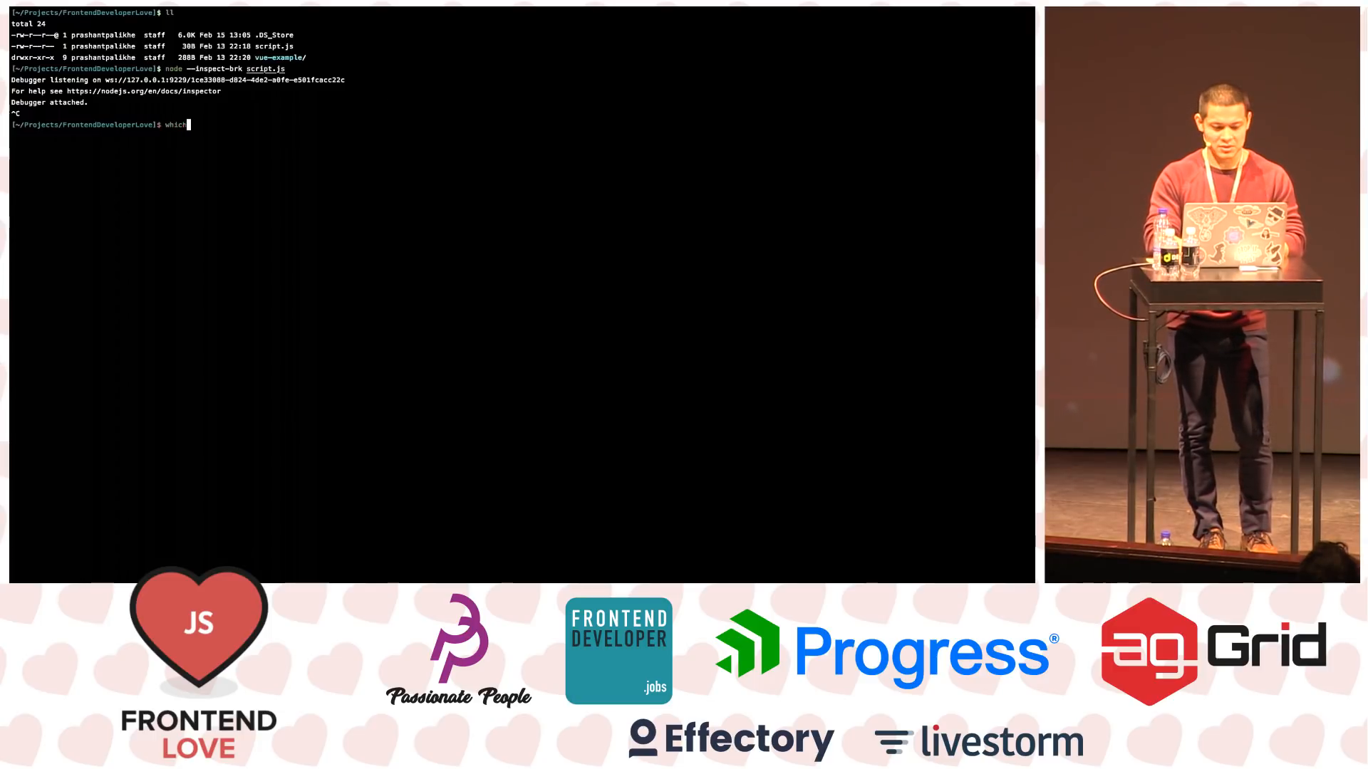
key("Return")
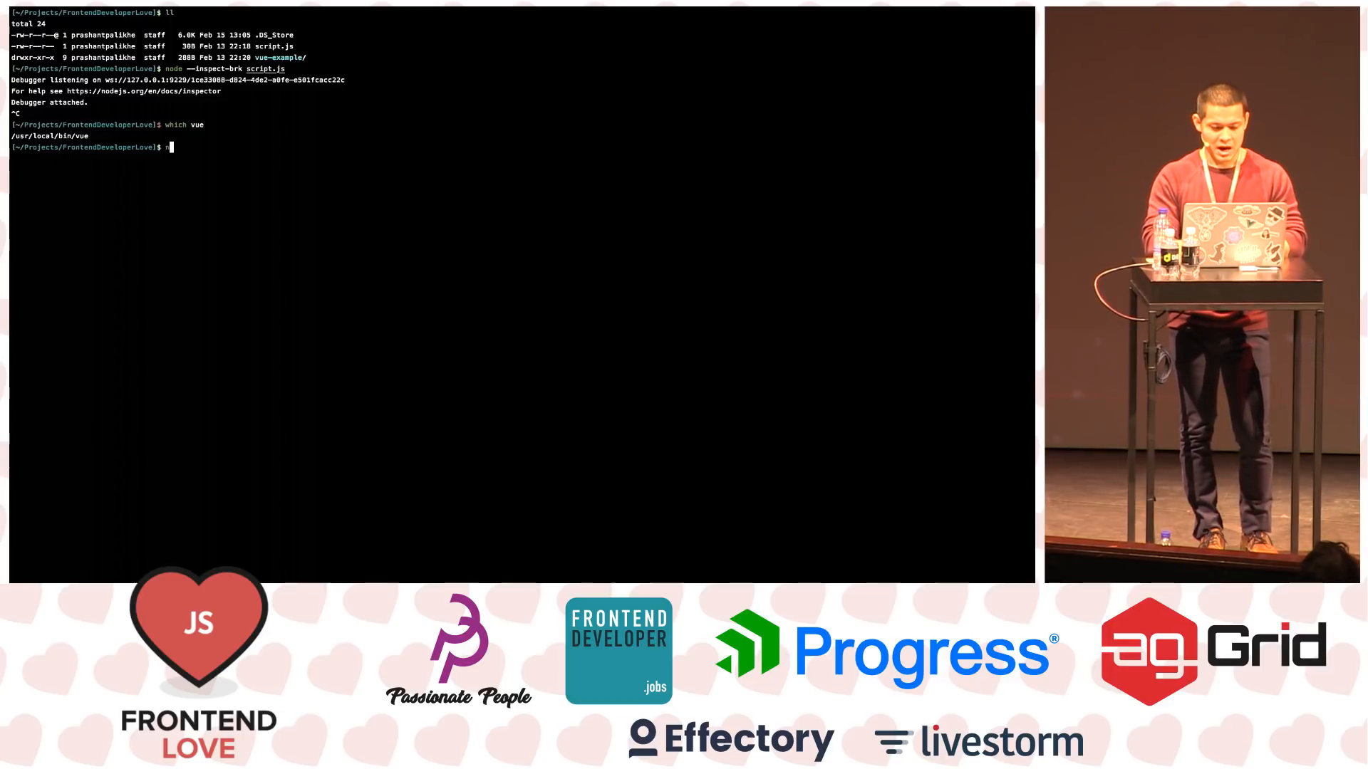
Begin typing node --inspect-brk /usr/ toward the vue executable
type("node --")
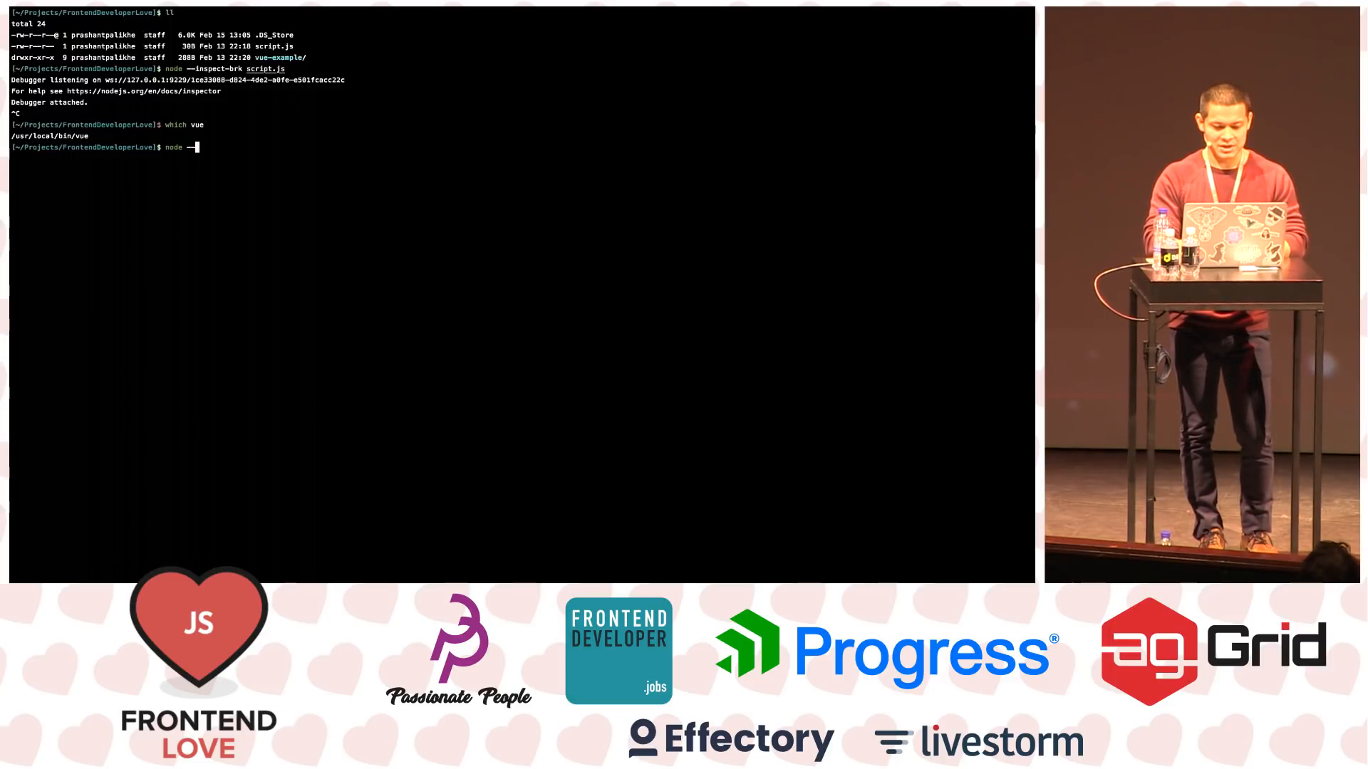
type("--inspect-brk")
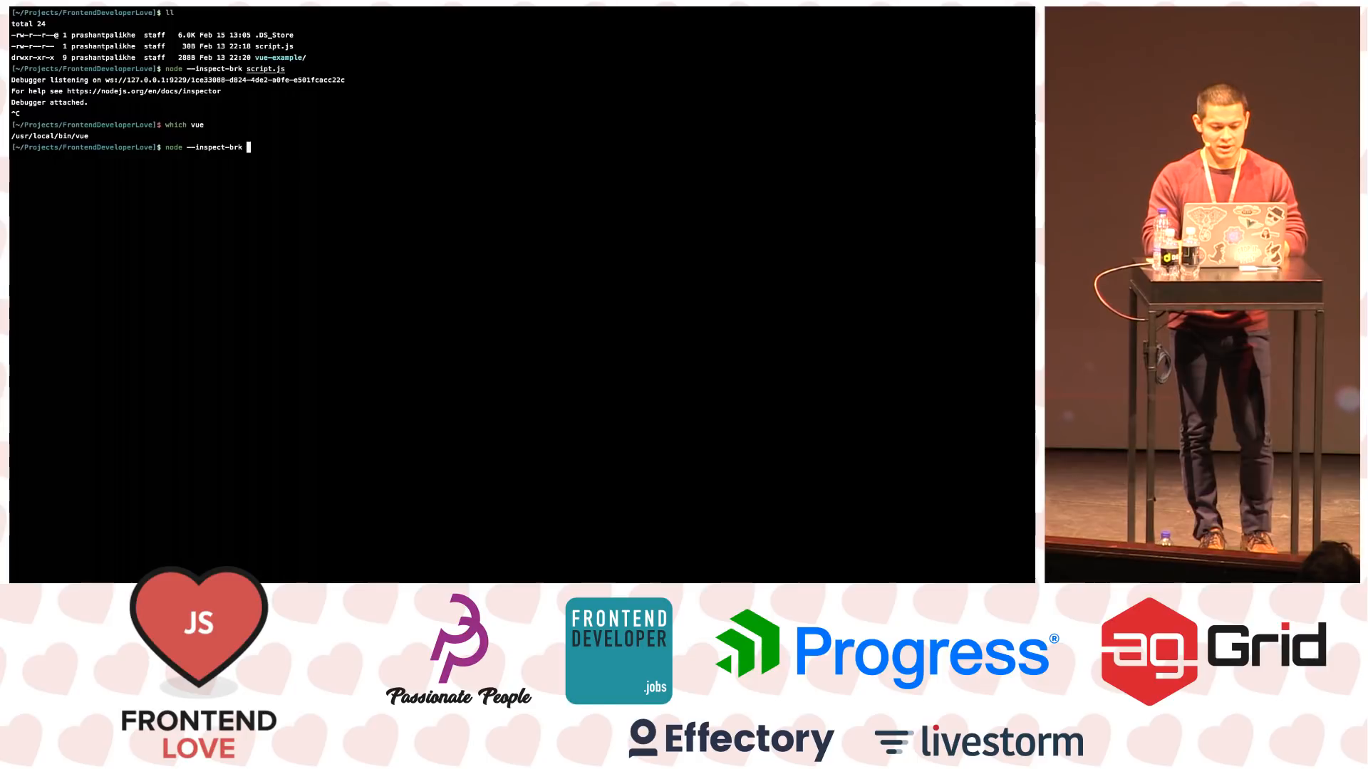
type("/usr/")
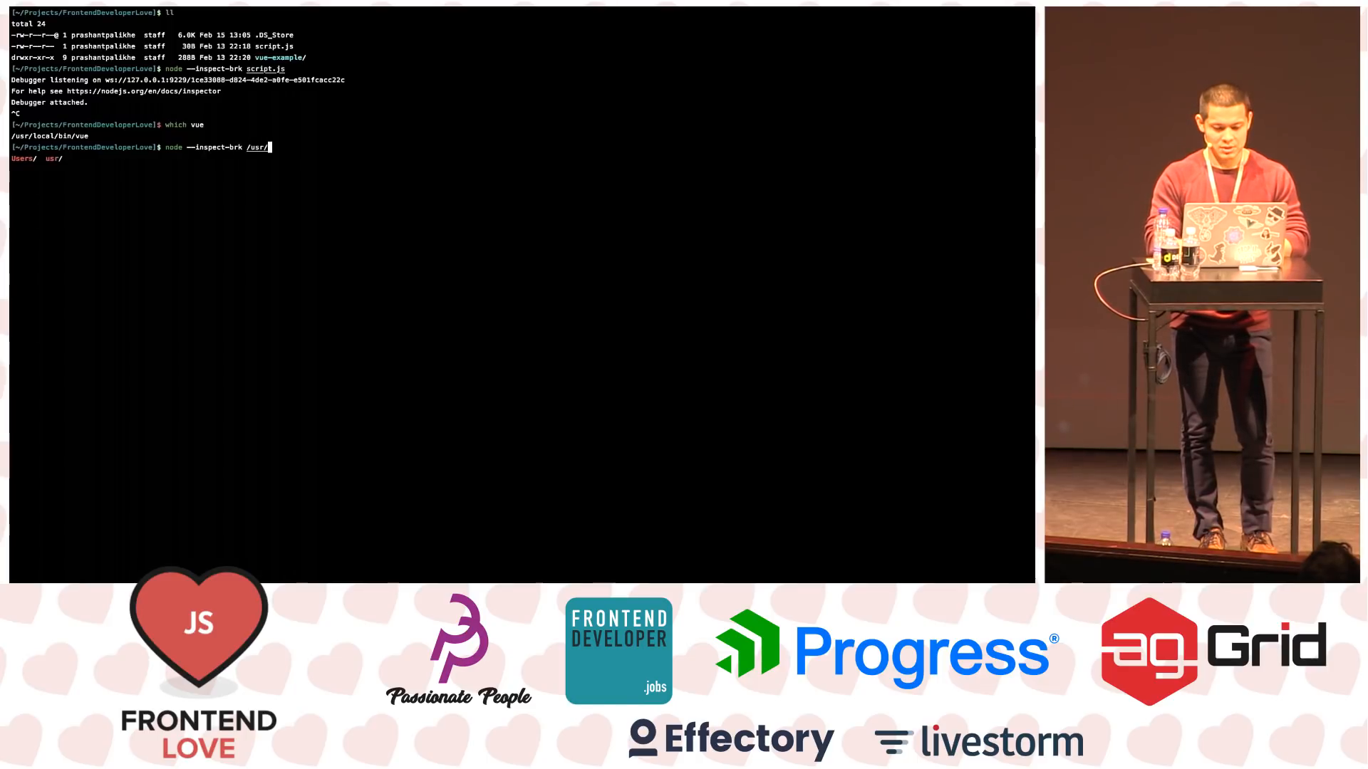